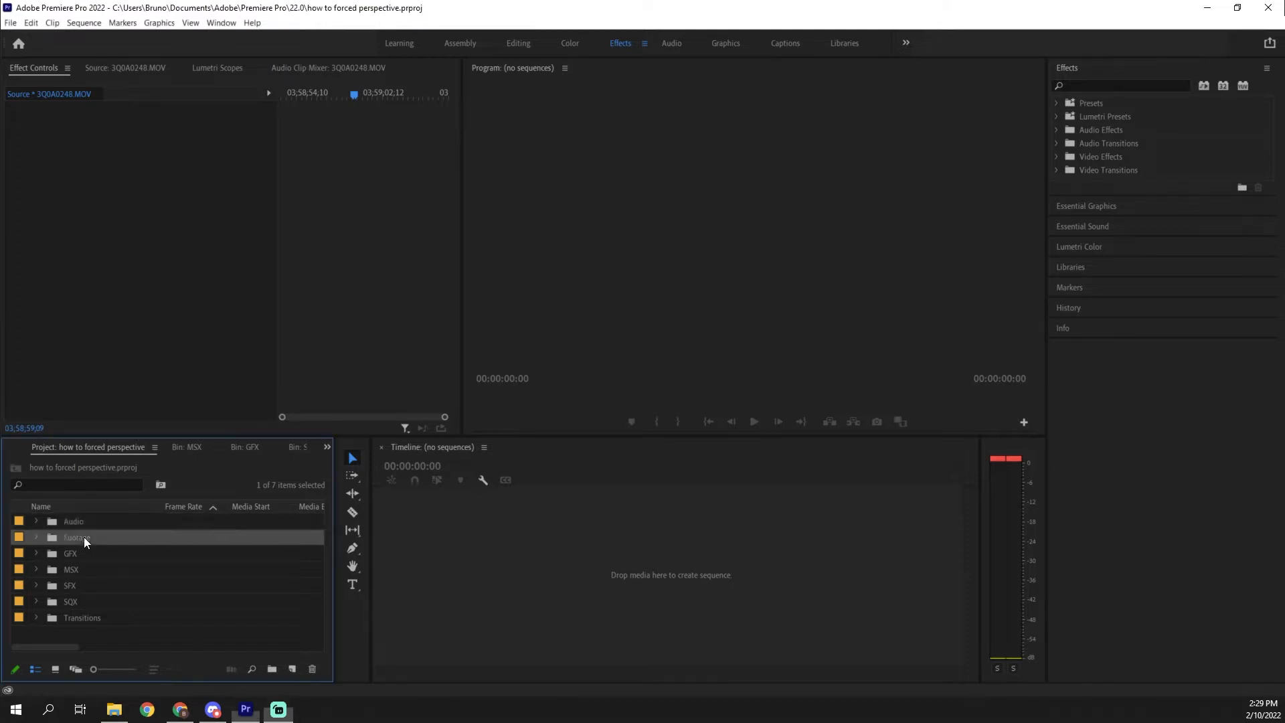
Open the Footage bin to preview 3Q0A0248.MOV and 3Q0A0249.MOV.
double_click(77, 537)
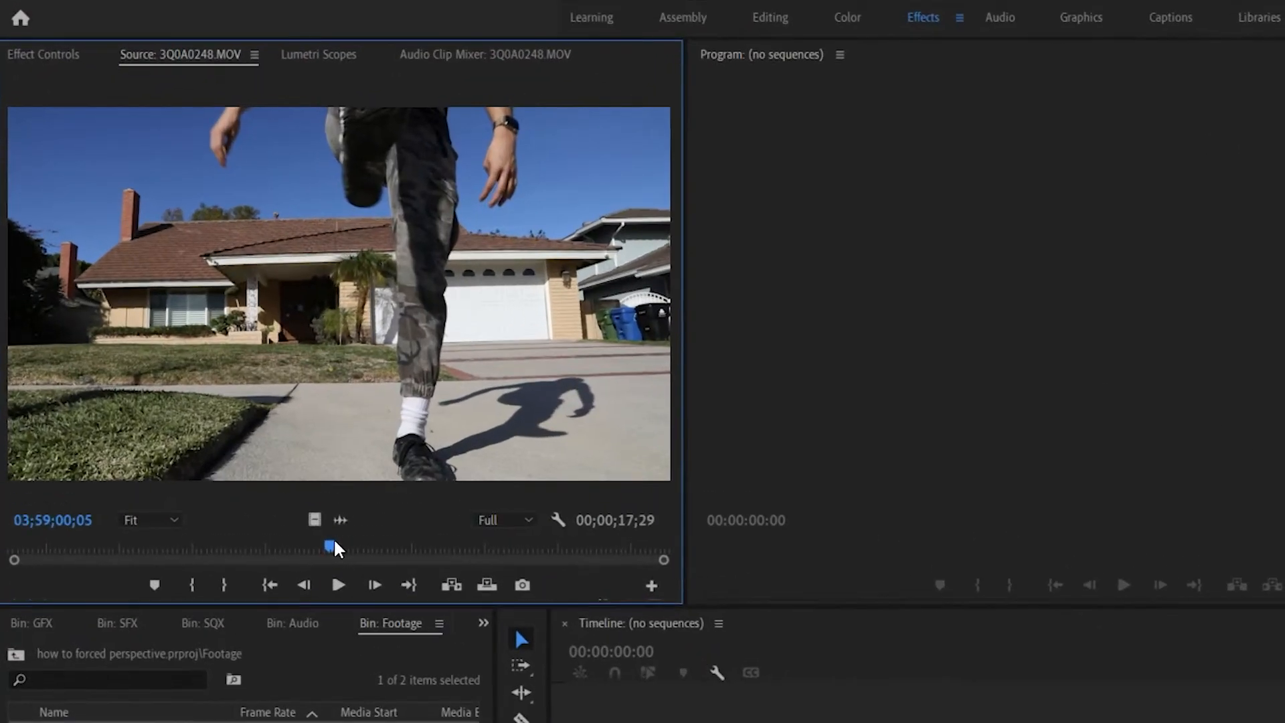
mouse_move(367, 211)
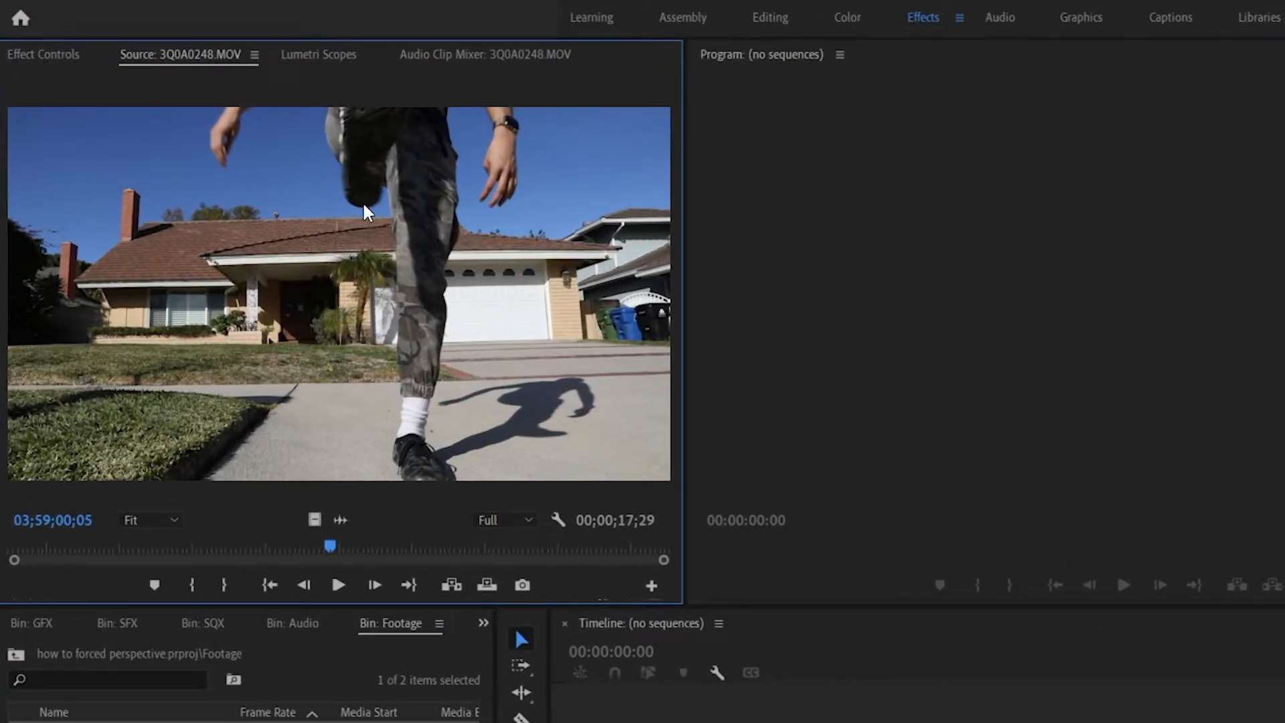
mouse_move(424, 265)
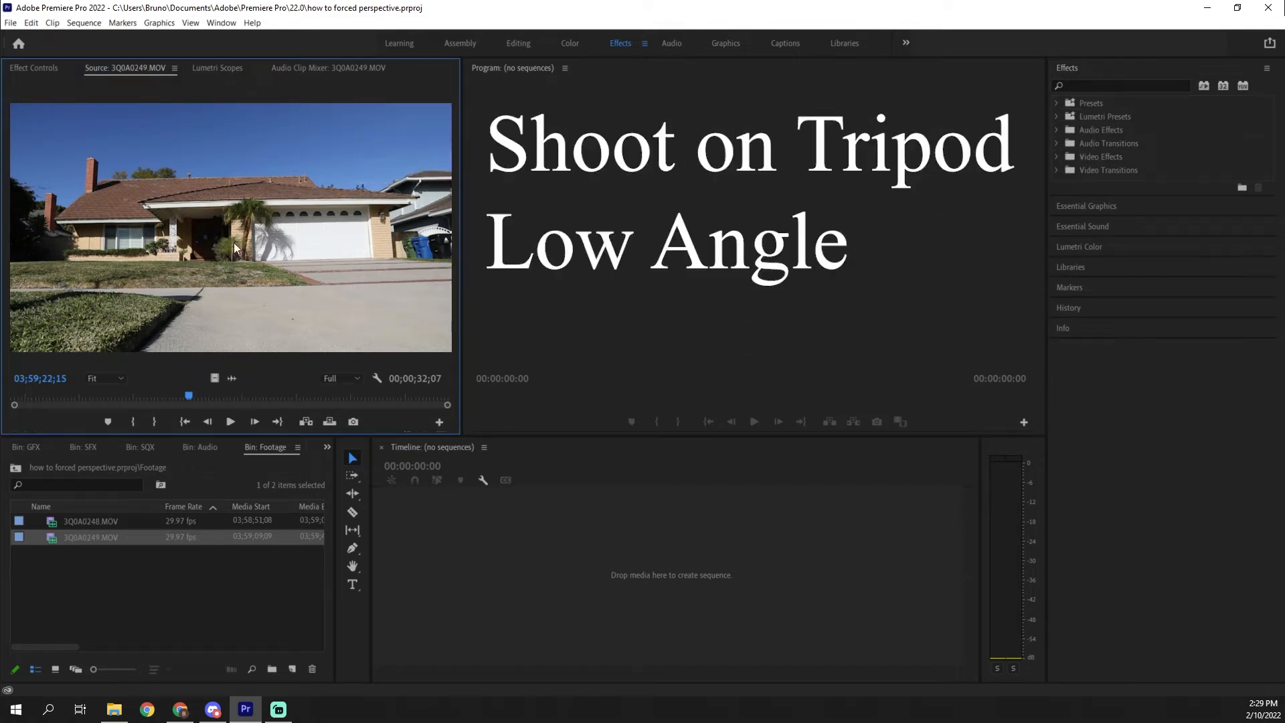
mouse_move(131, 218)
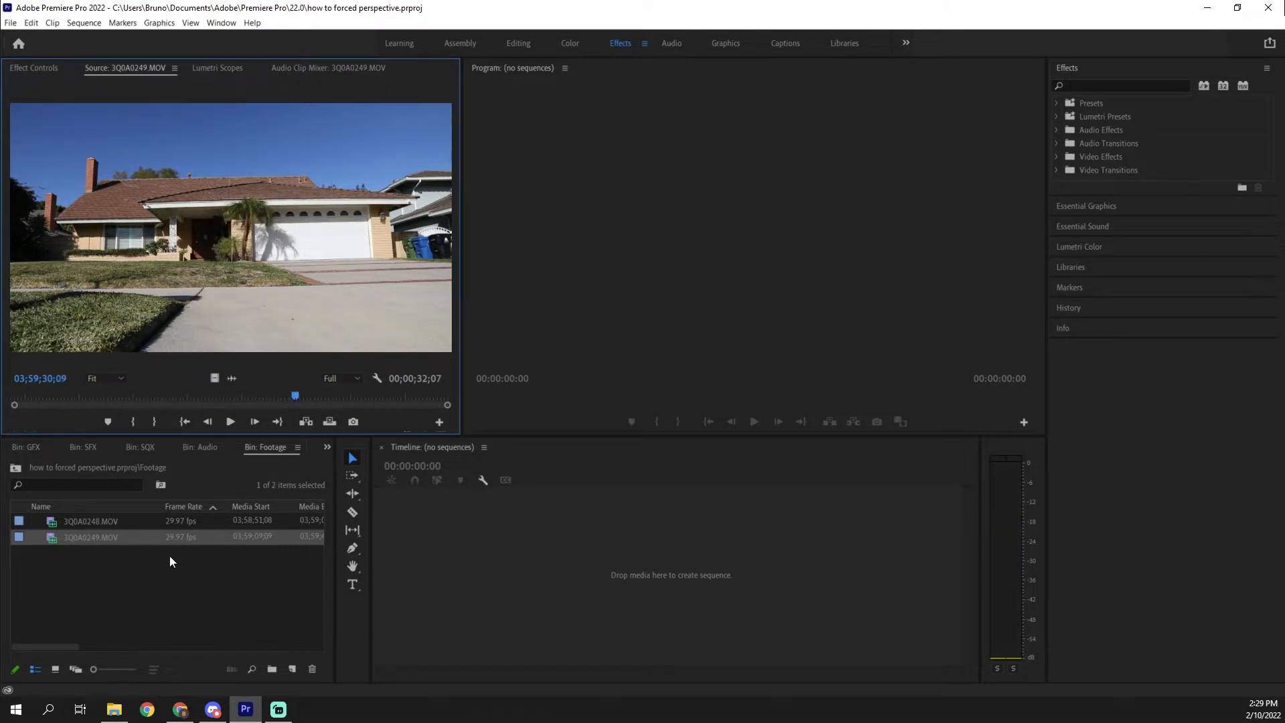
mouse_move(63, 543)
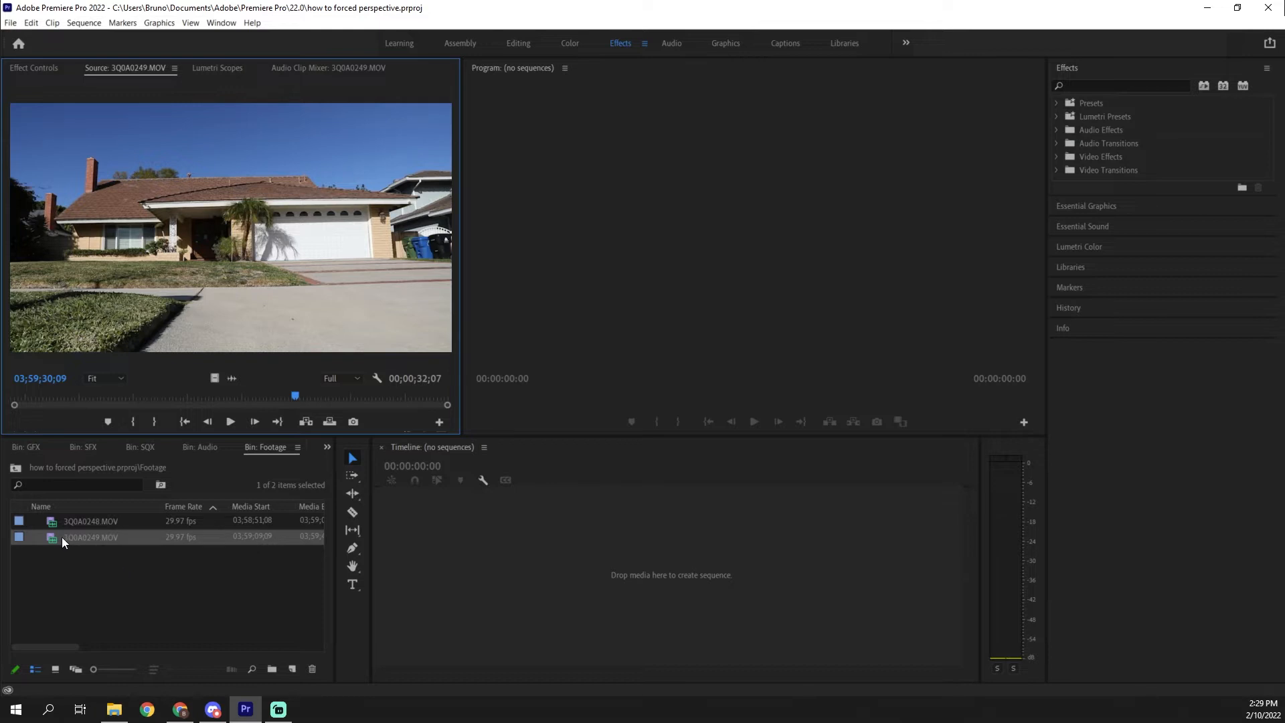
Stack clean-plate 3Q0A0249 on V2 over 3Q0A0248, toggling V2 output to compare.
double_click(90, 521)
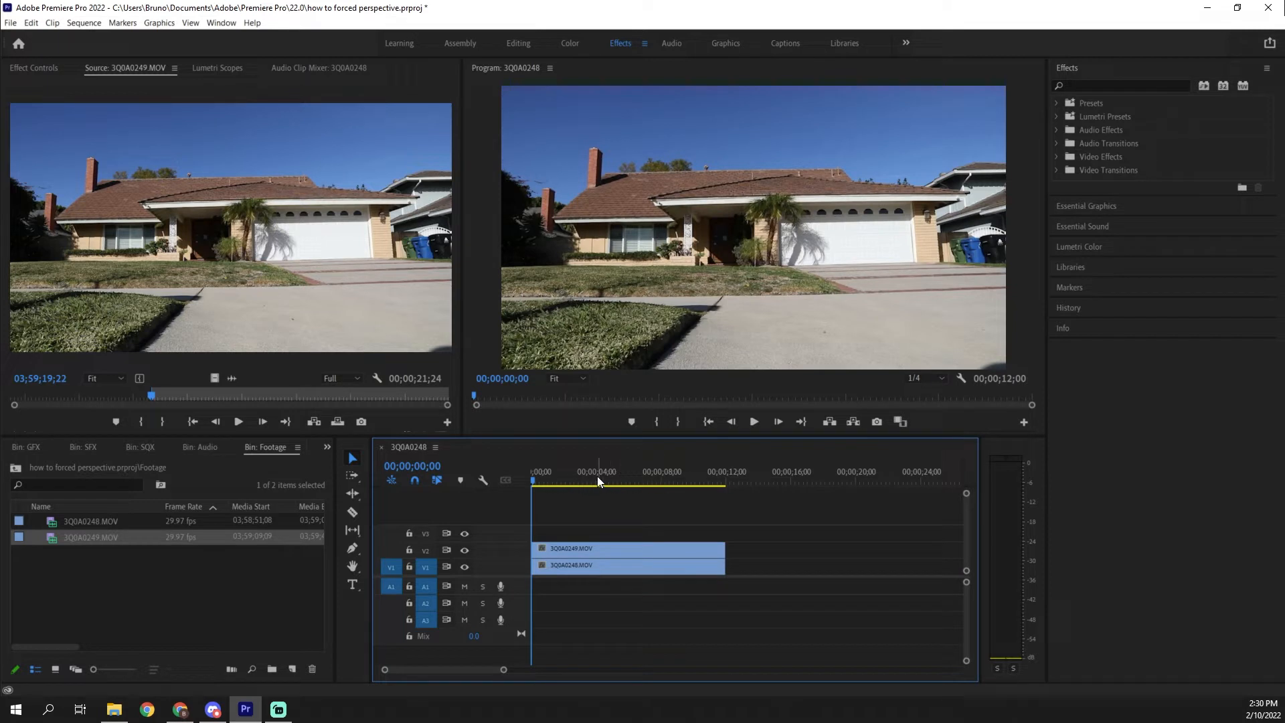
mouse_move(598, 530)
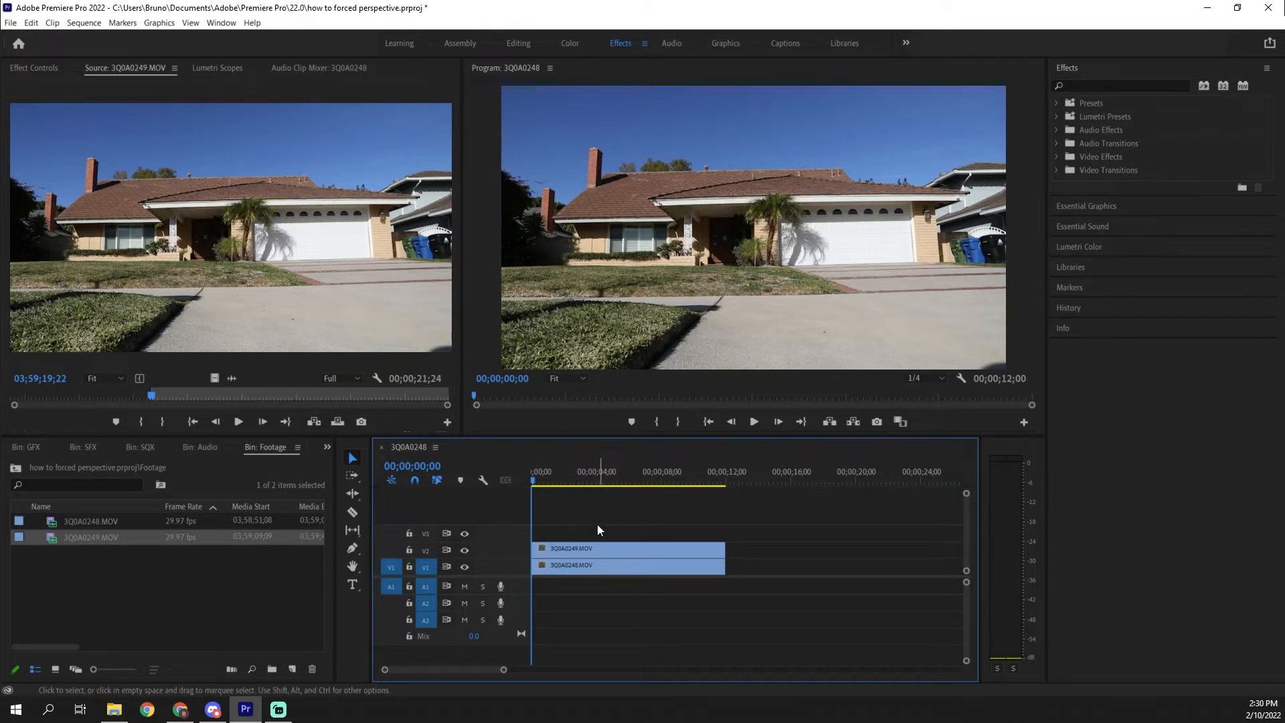
mouse_move(464, 550)
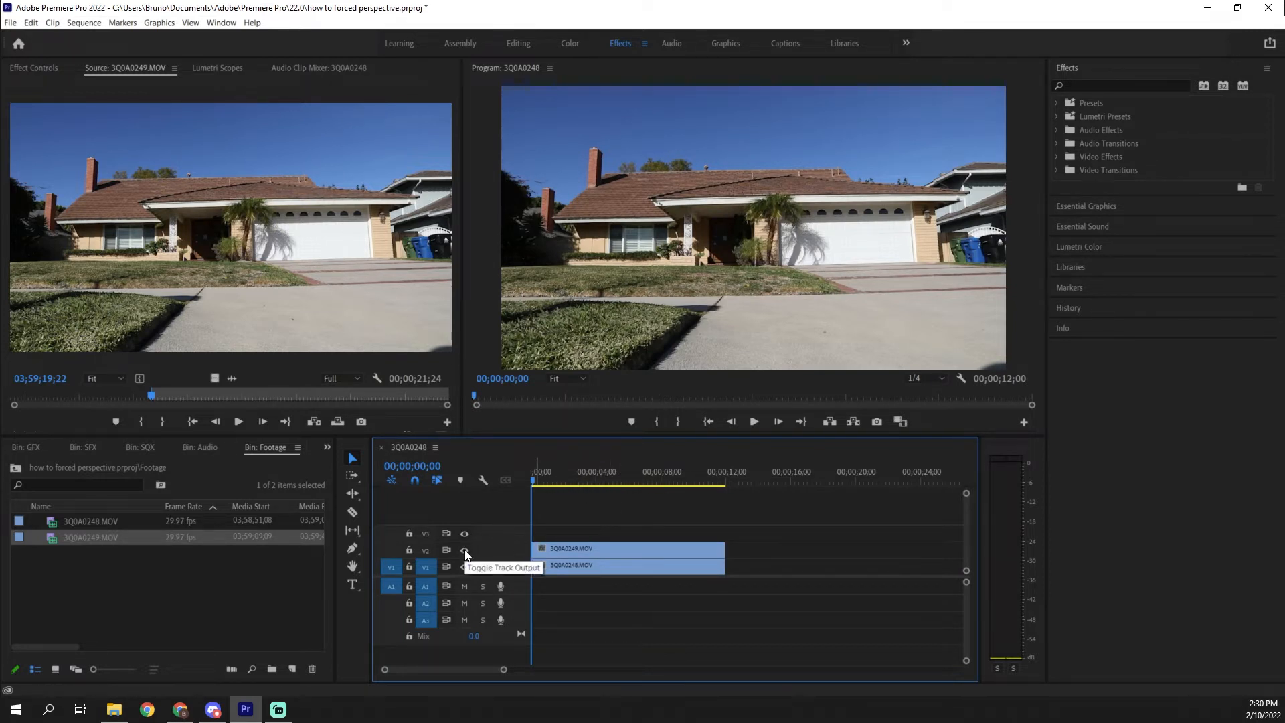
click(464, 550)
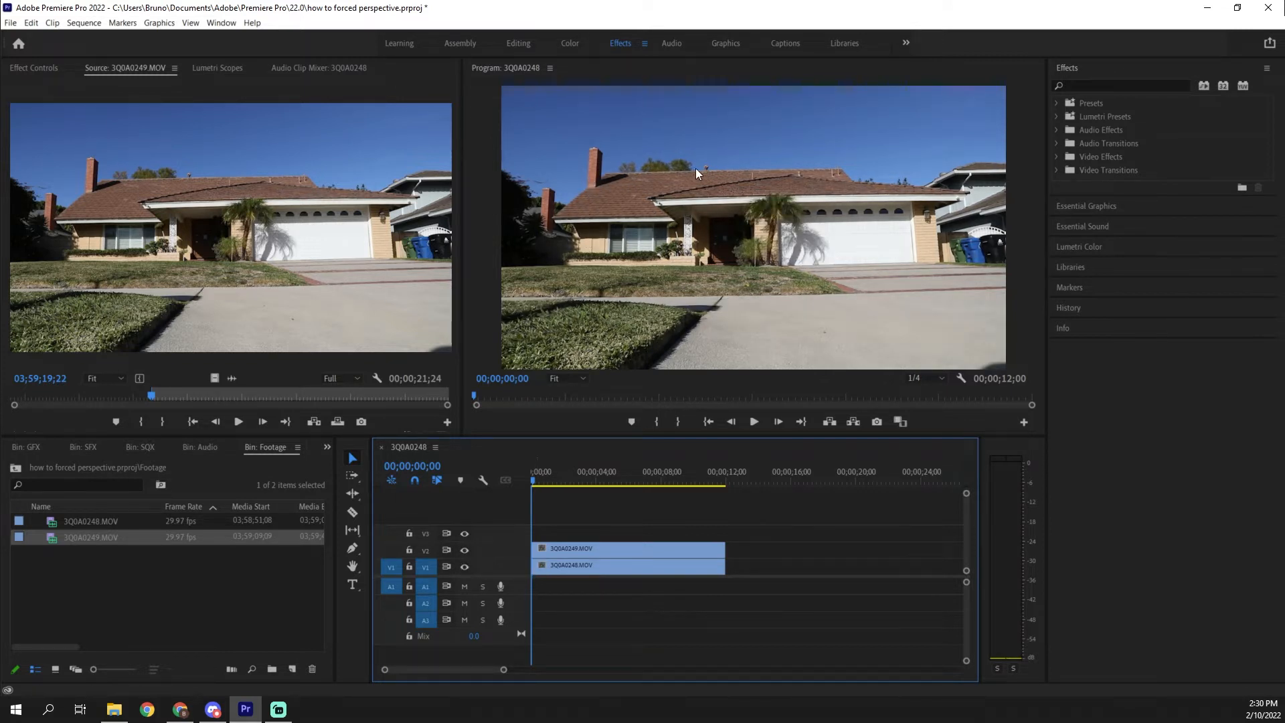
mouse_move(478, 561)
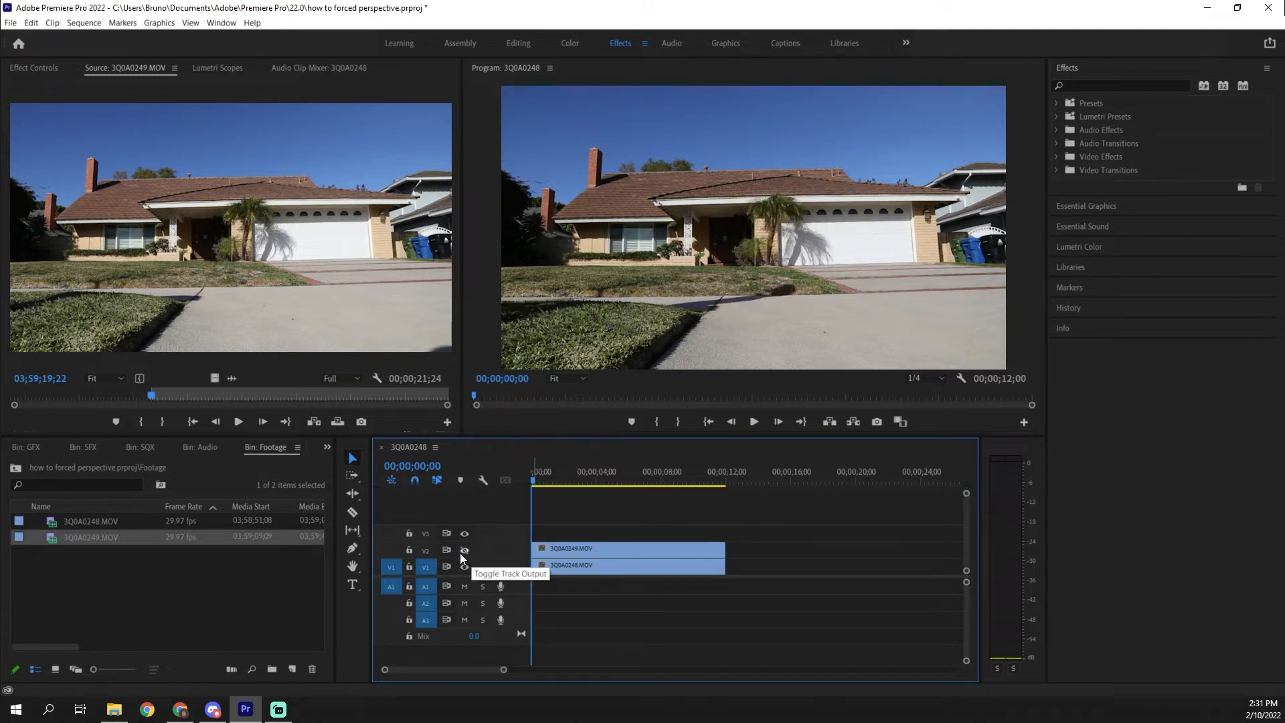
click(605, 481)
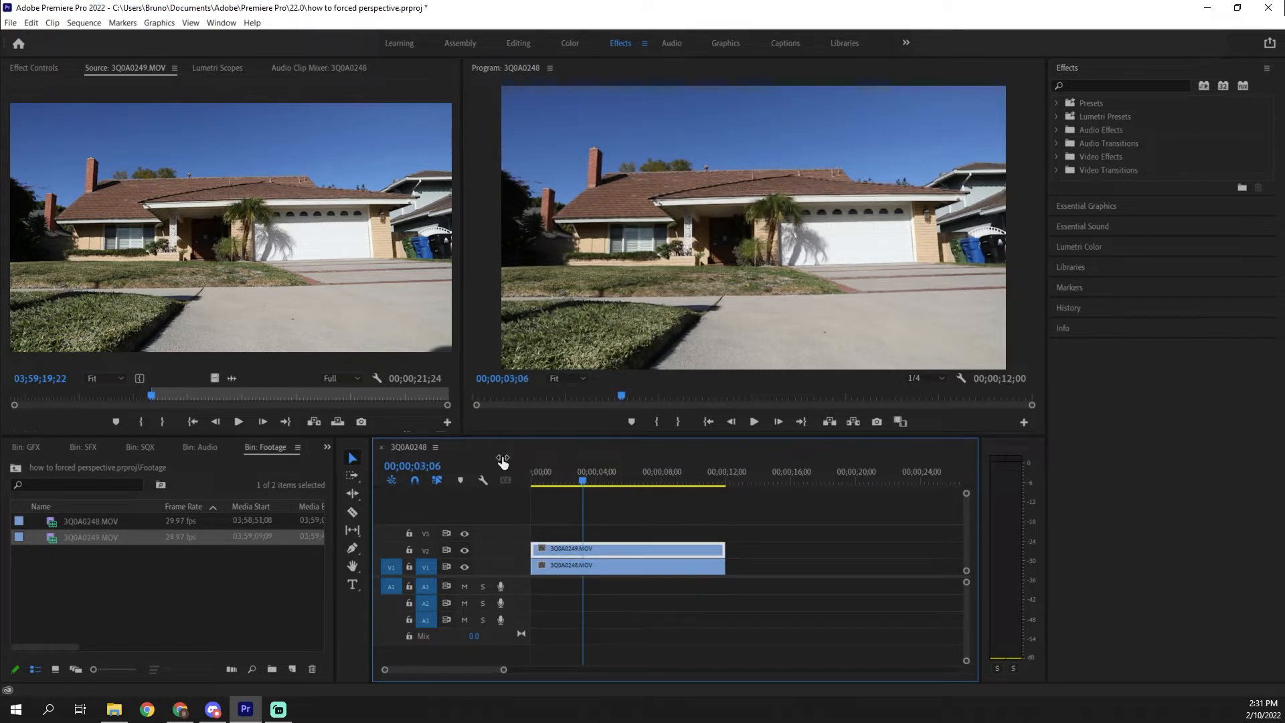
Show Effect Controls for the V2 clean-plate clip, ready for an Opacity pen mask.
click(33, 68)
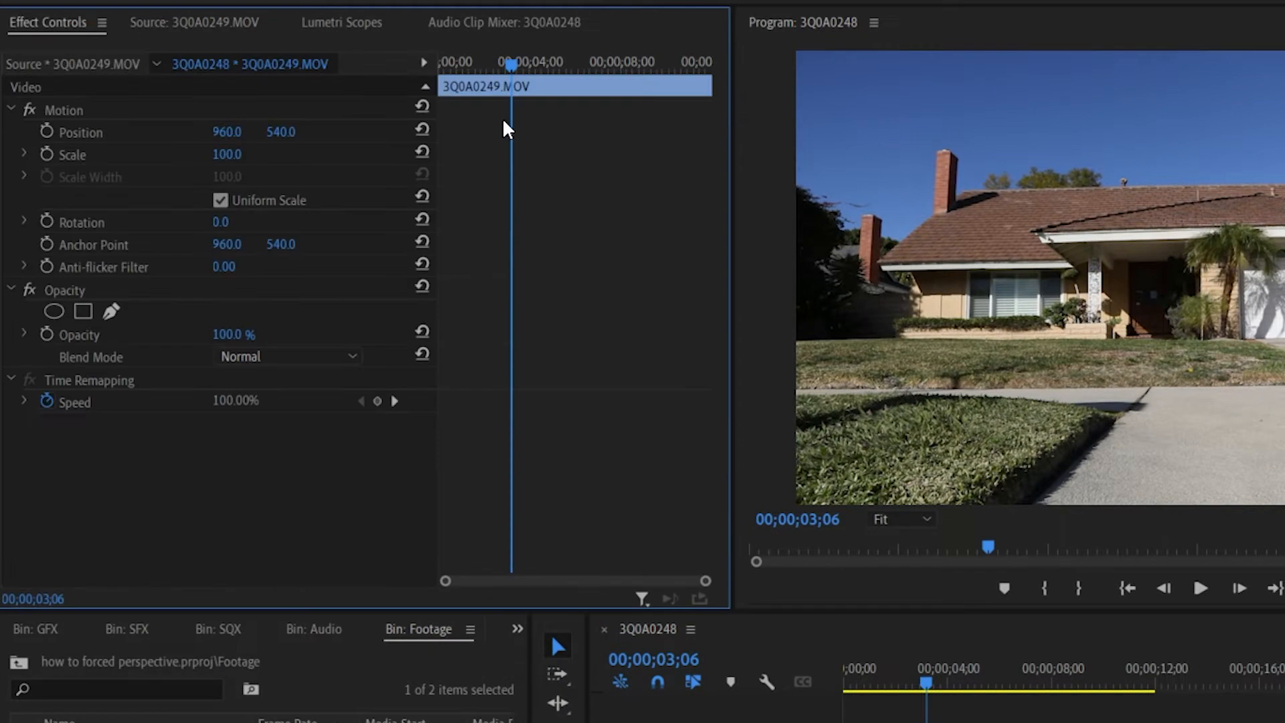
mouse_move(91, 293)
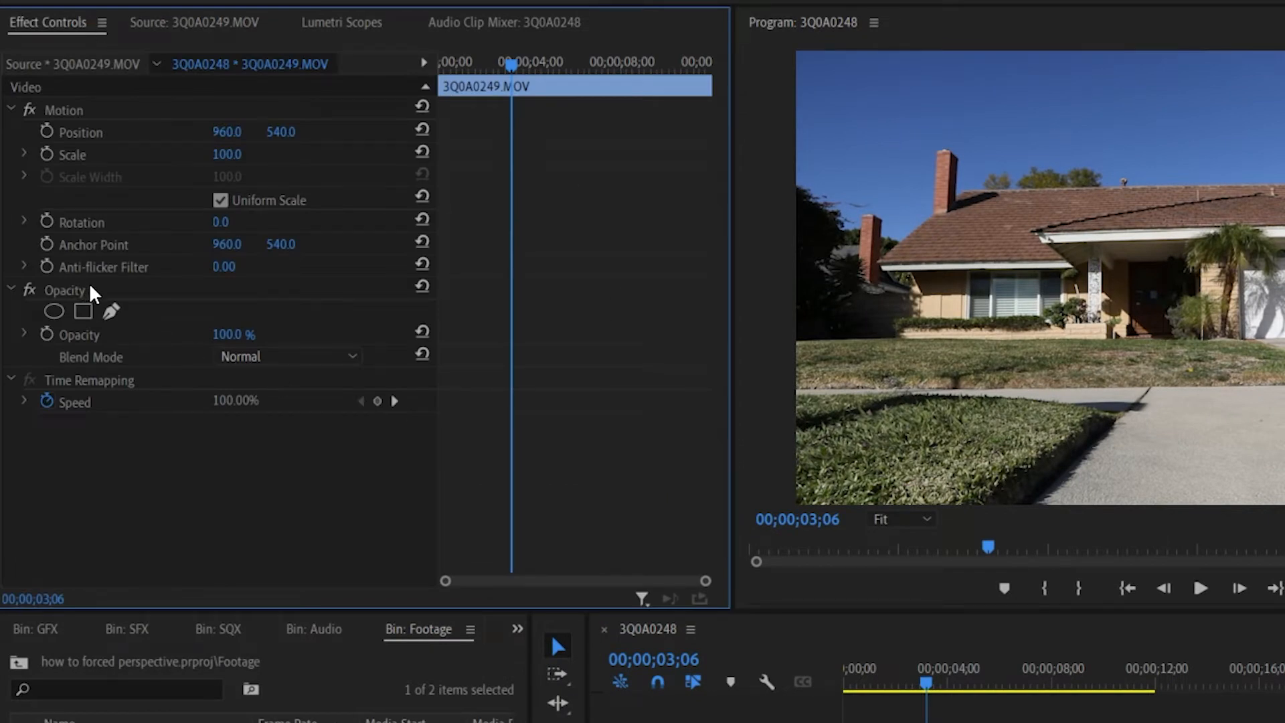
mouse_move(113, 314)
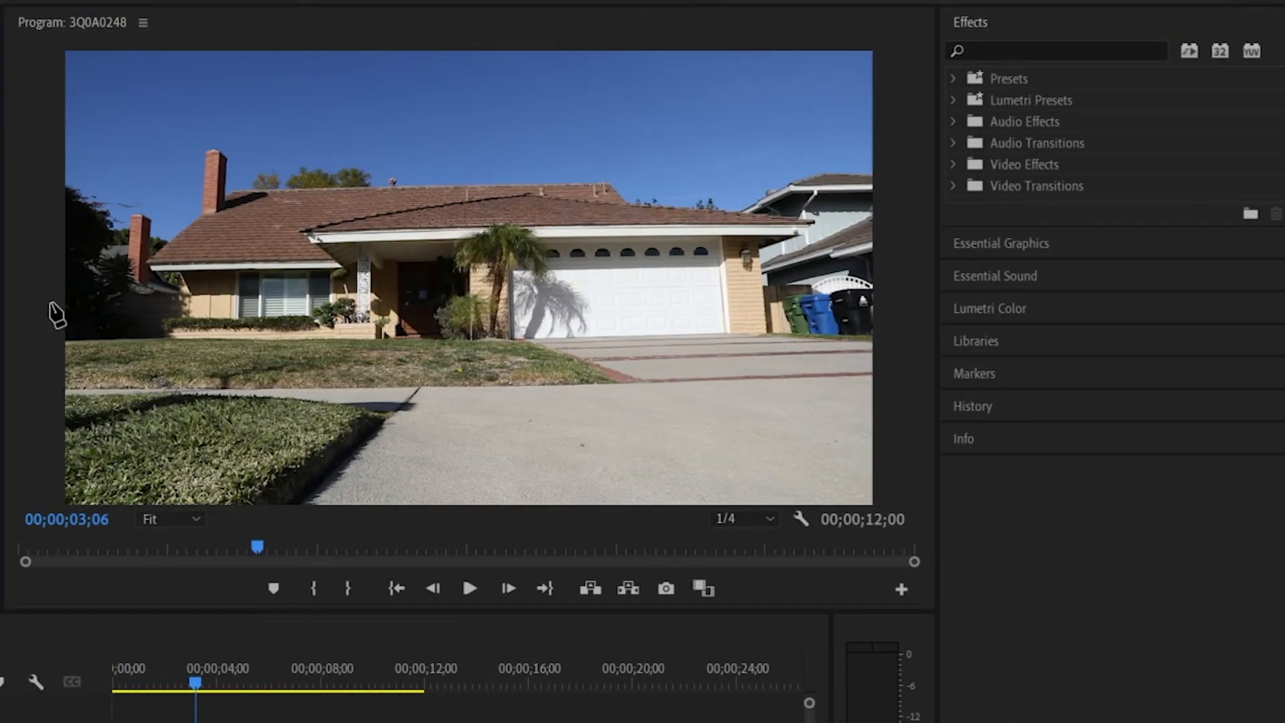
mouse_move(246, 488)
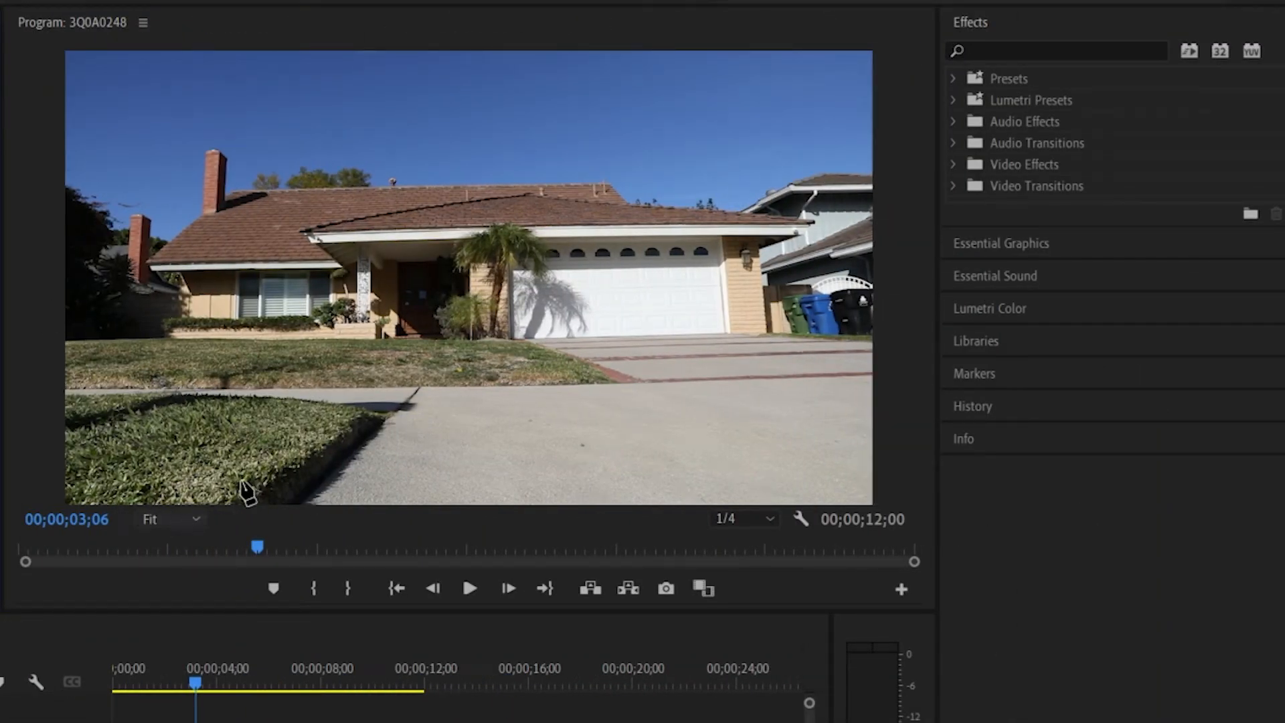
mouse_move(74, 191)
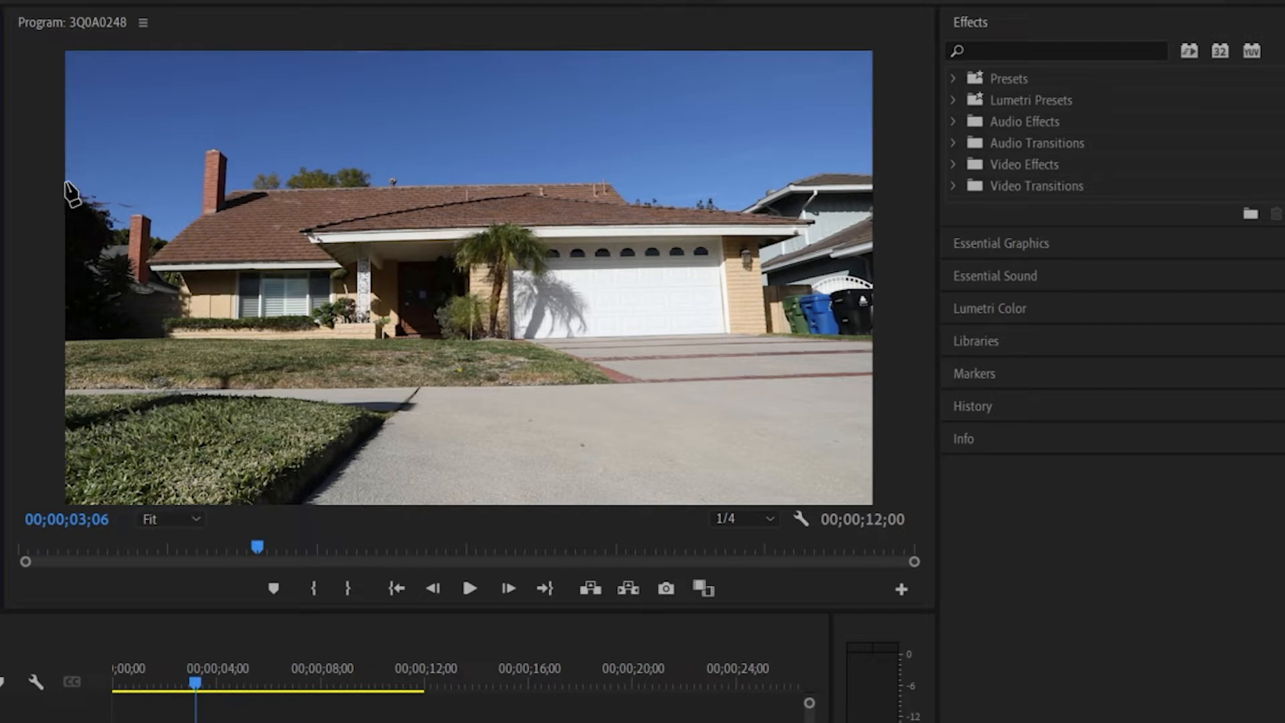
Zoom the Program Monitor to 100% then 200% and trace mask points along the tree line.
click(170, 518)
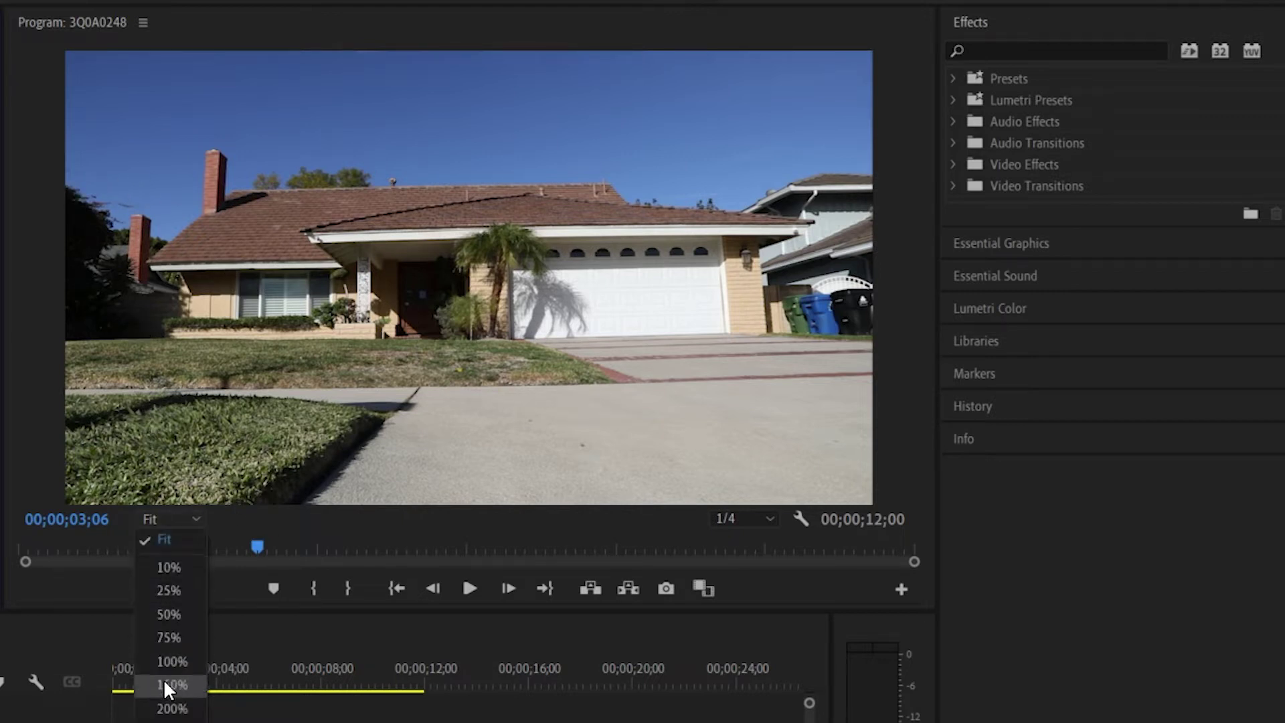
click(172, 683)
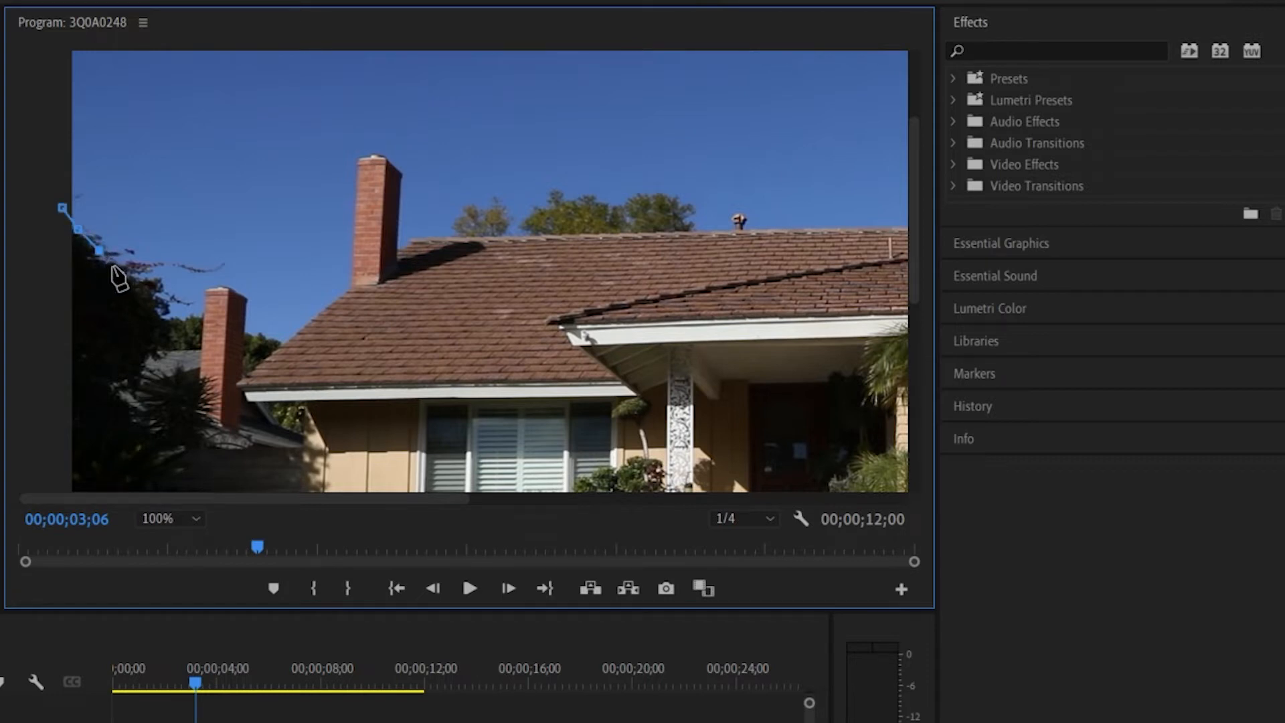
click(169, 518)
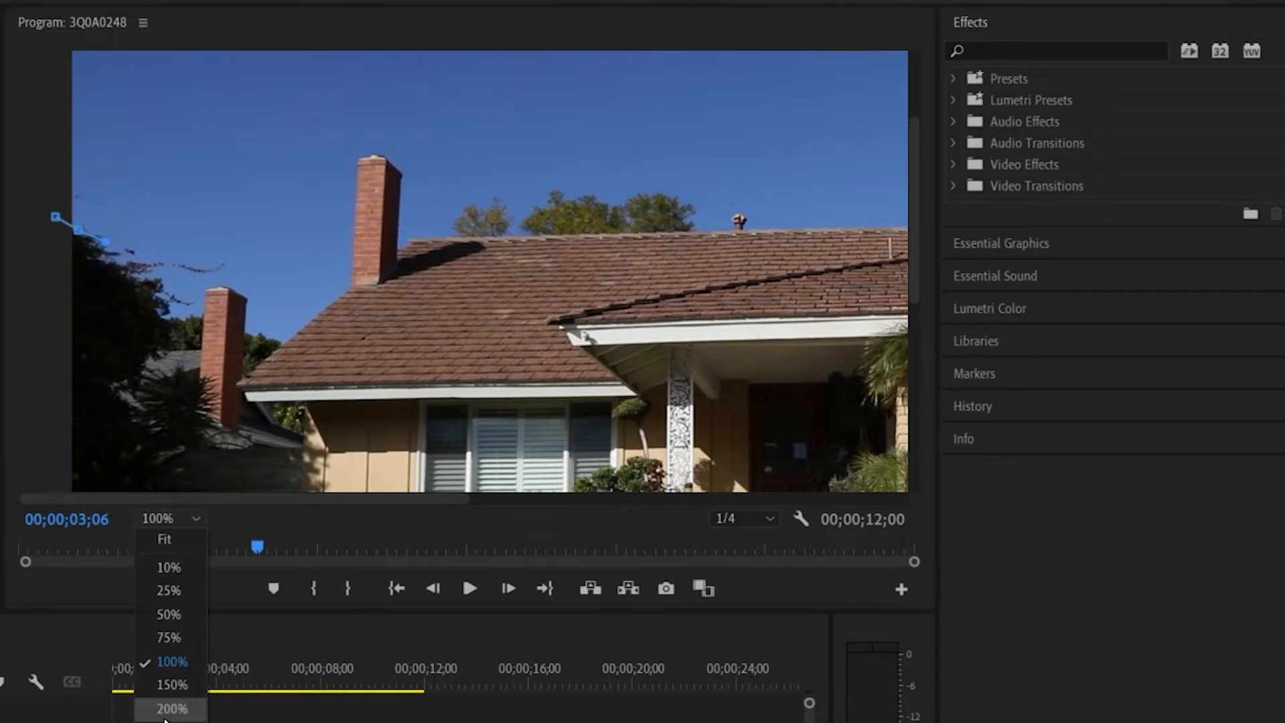
click(171, 709)
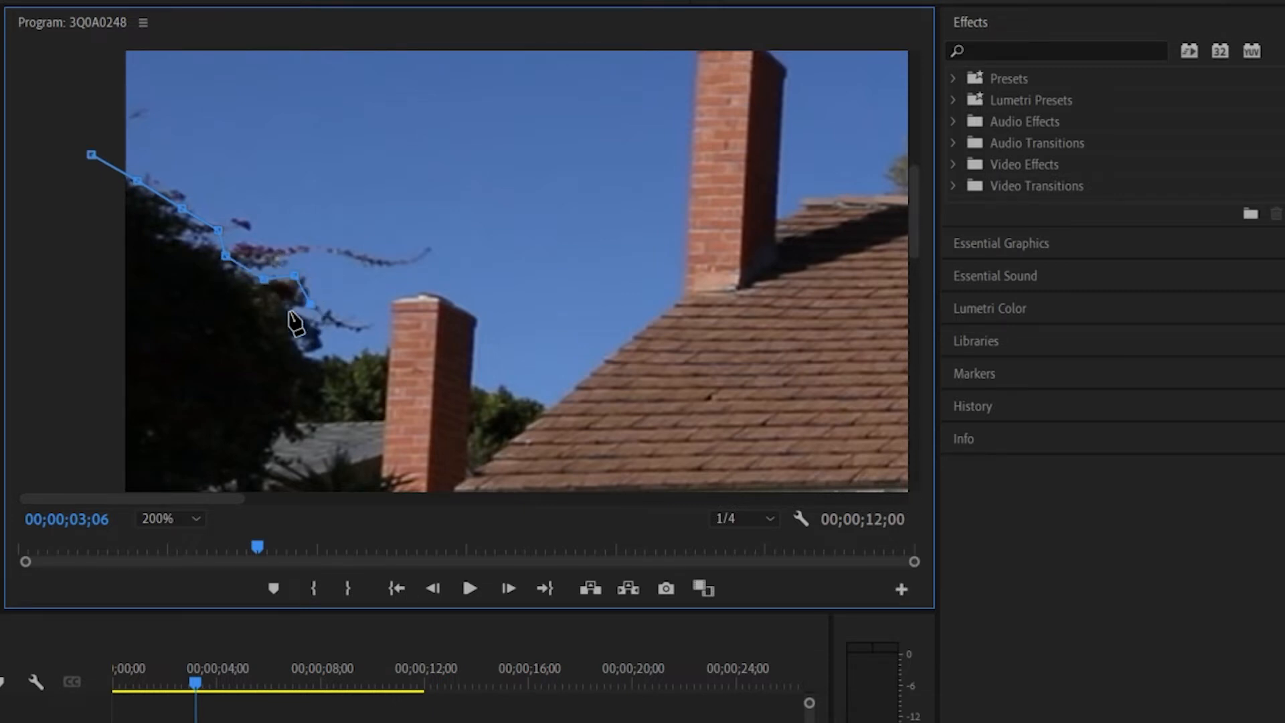
click(170, 519)
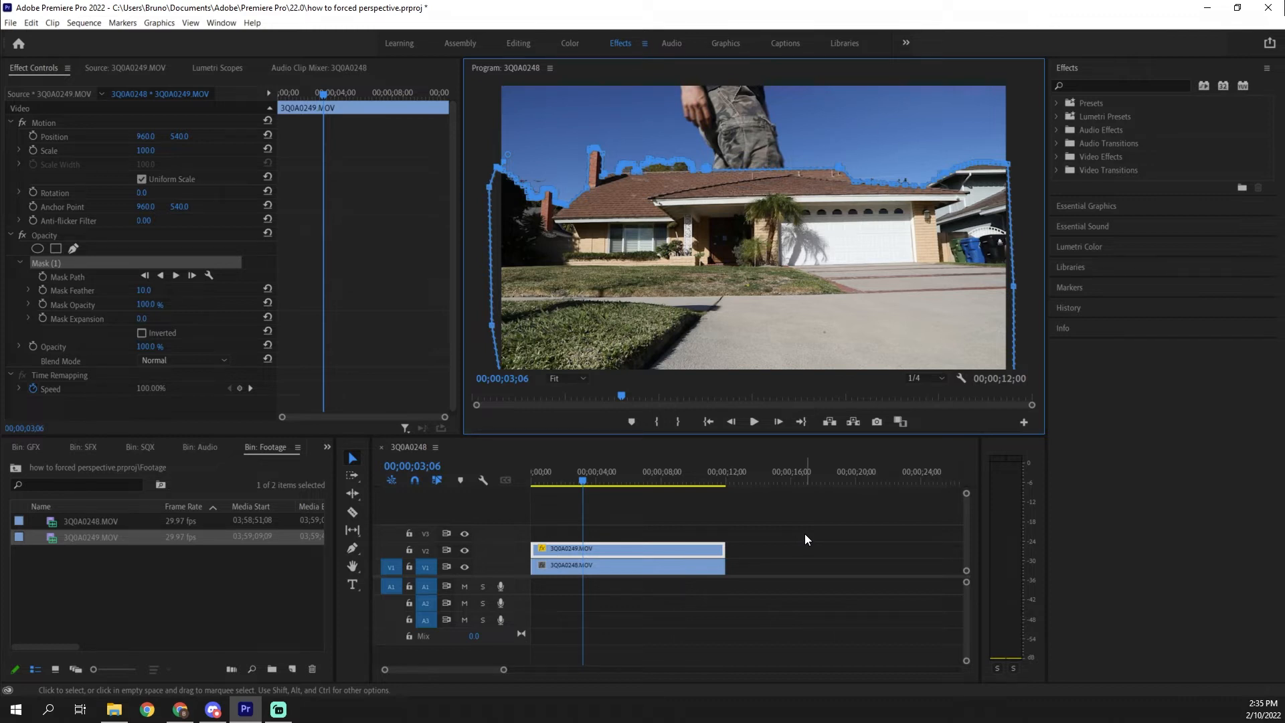
Step through the walk frames adjusting the mask path, then deselect to view the composite.
click(610, 482)
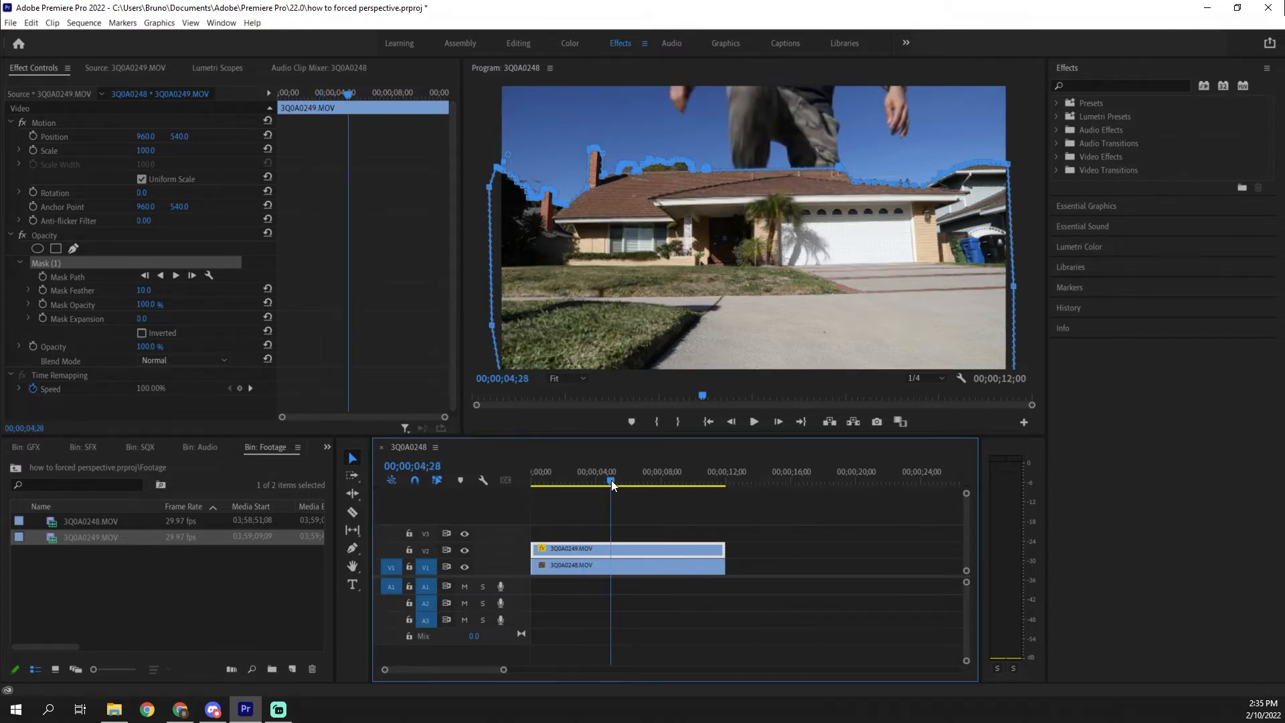
click(613, 481)
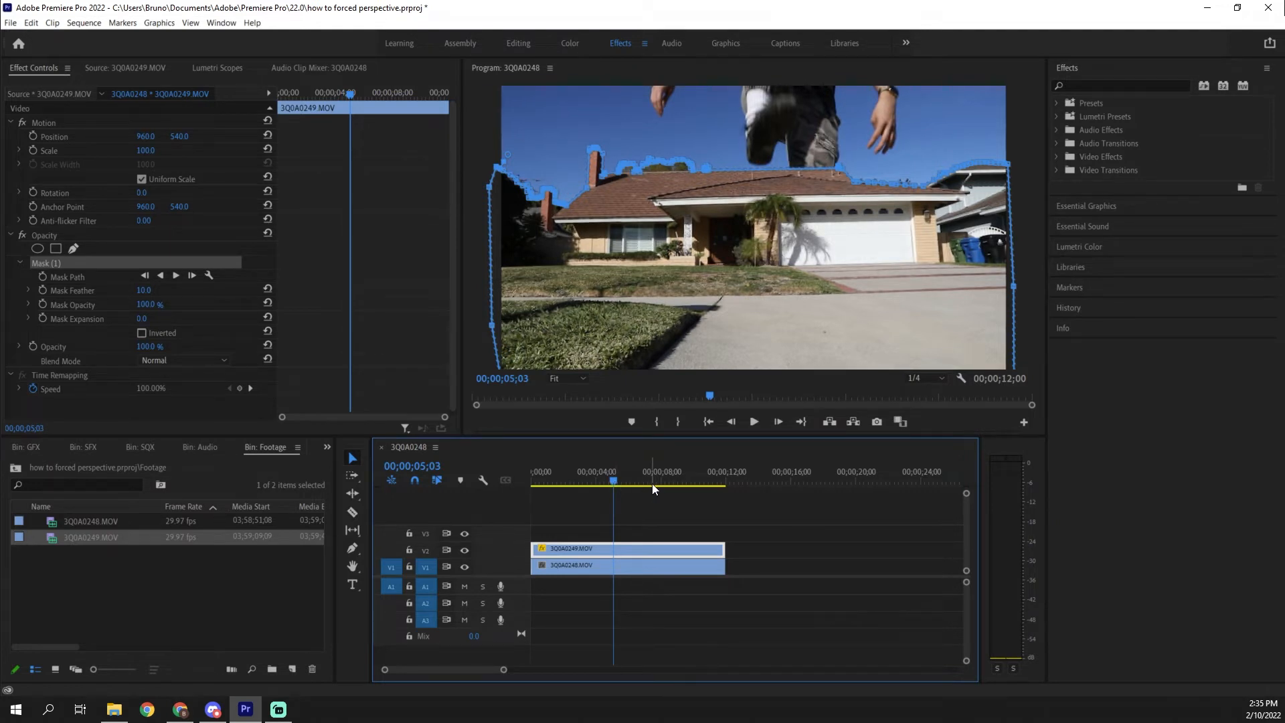
mouse_move(770, 200)
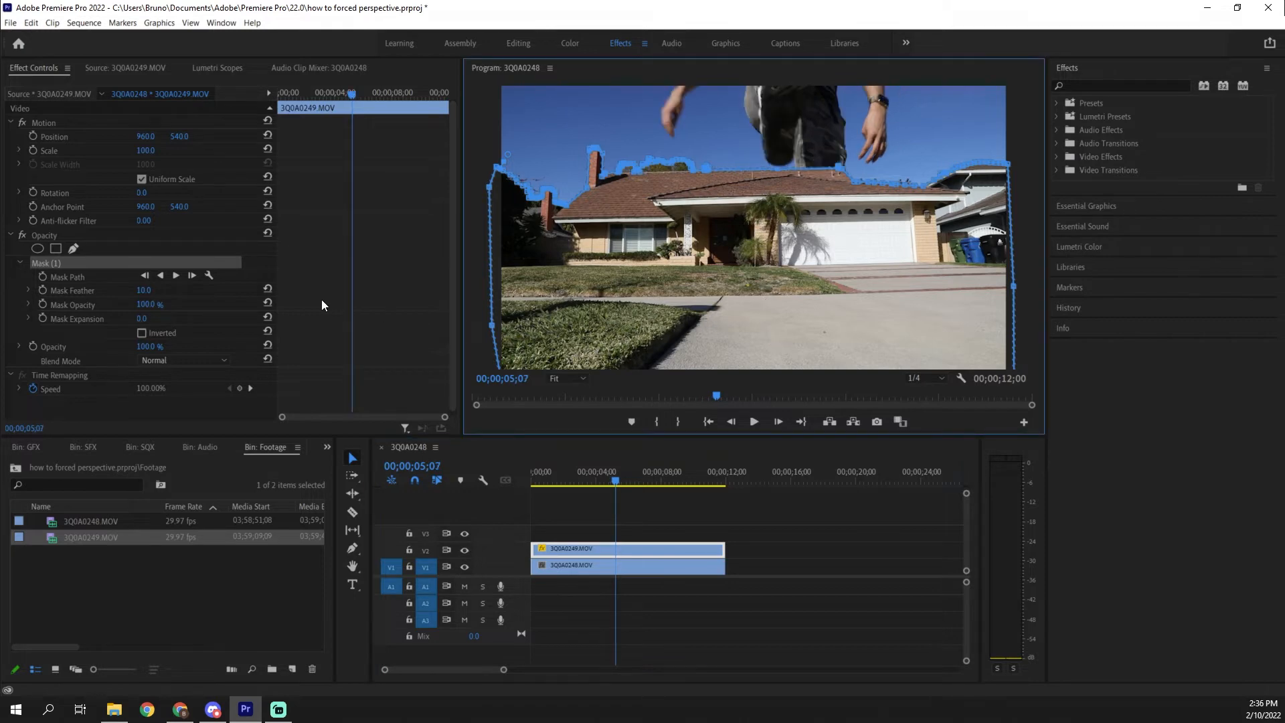
mouse_move(549, 271)
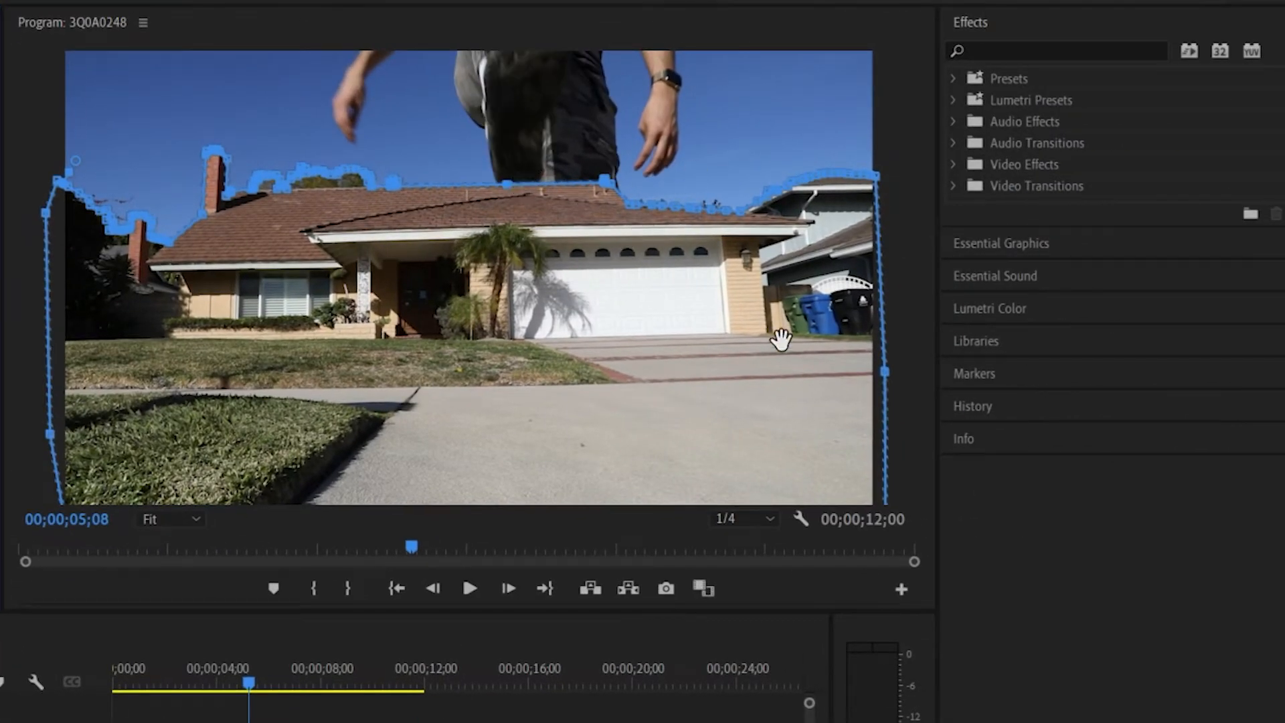
click(169, 519)
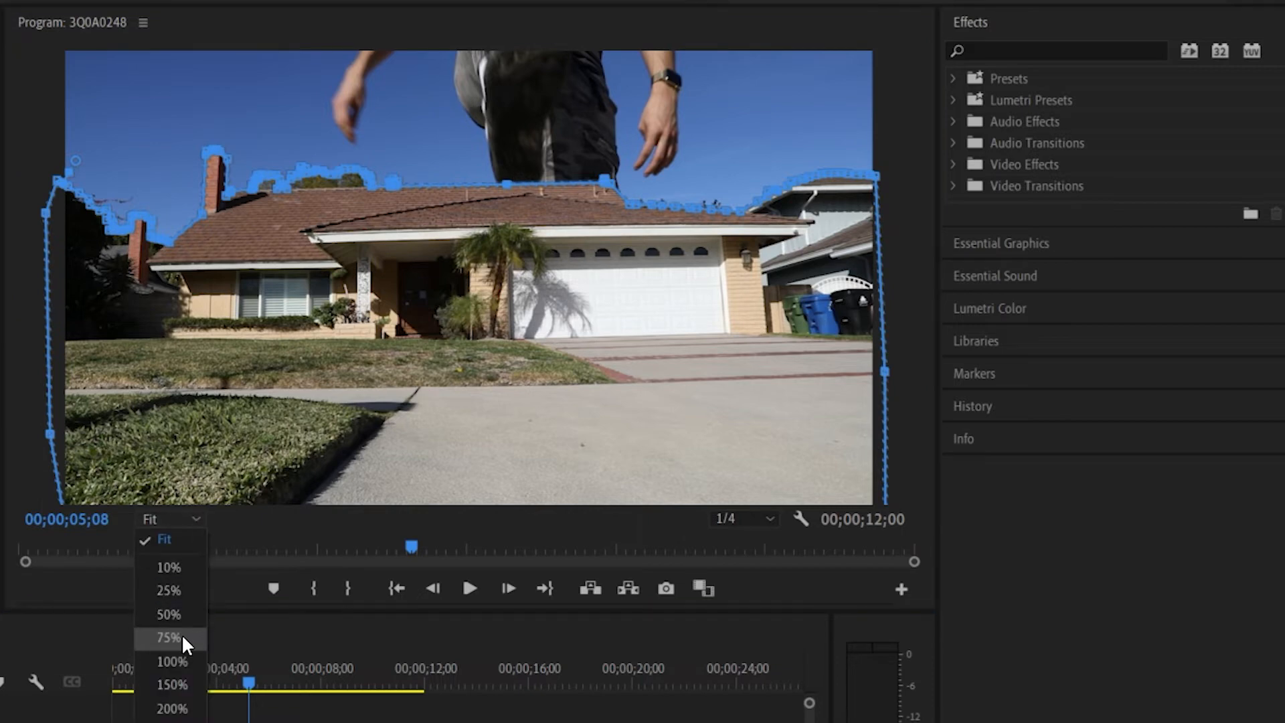
click(171, 662)
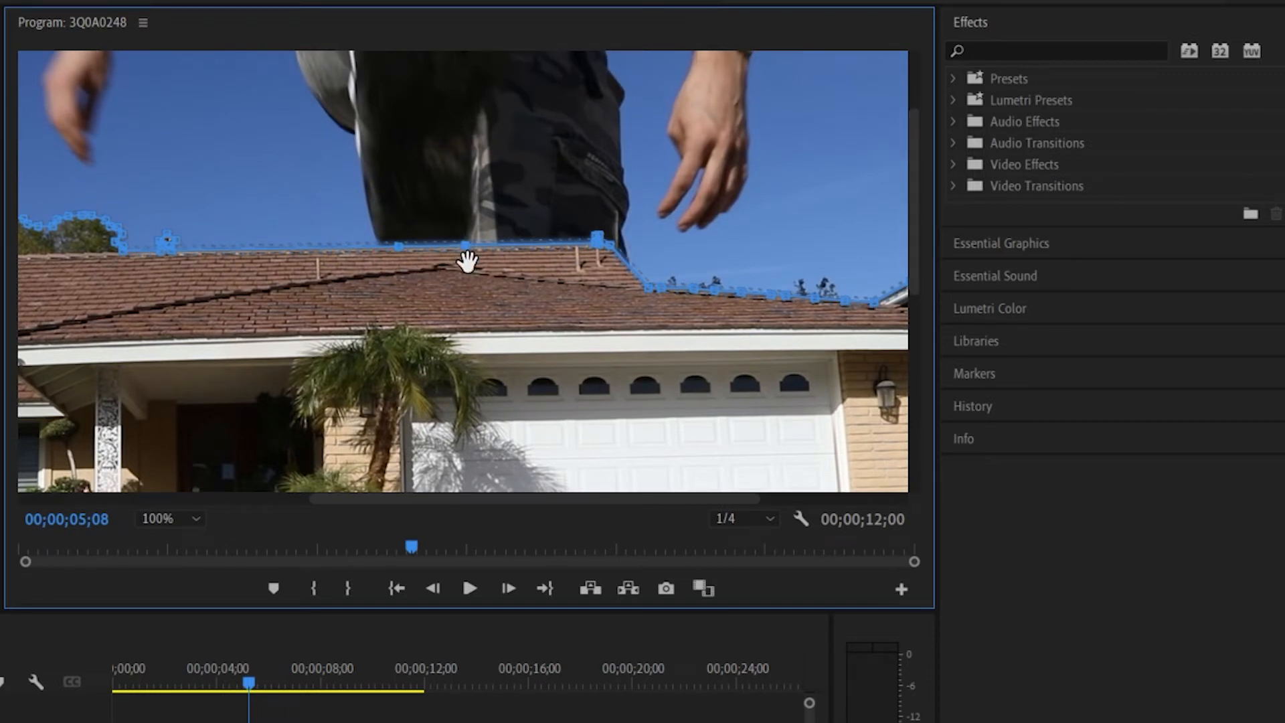
mouse_move(386, 250)
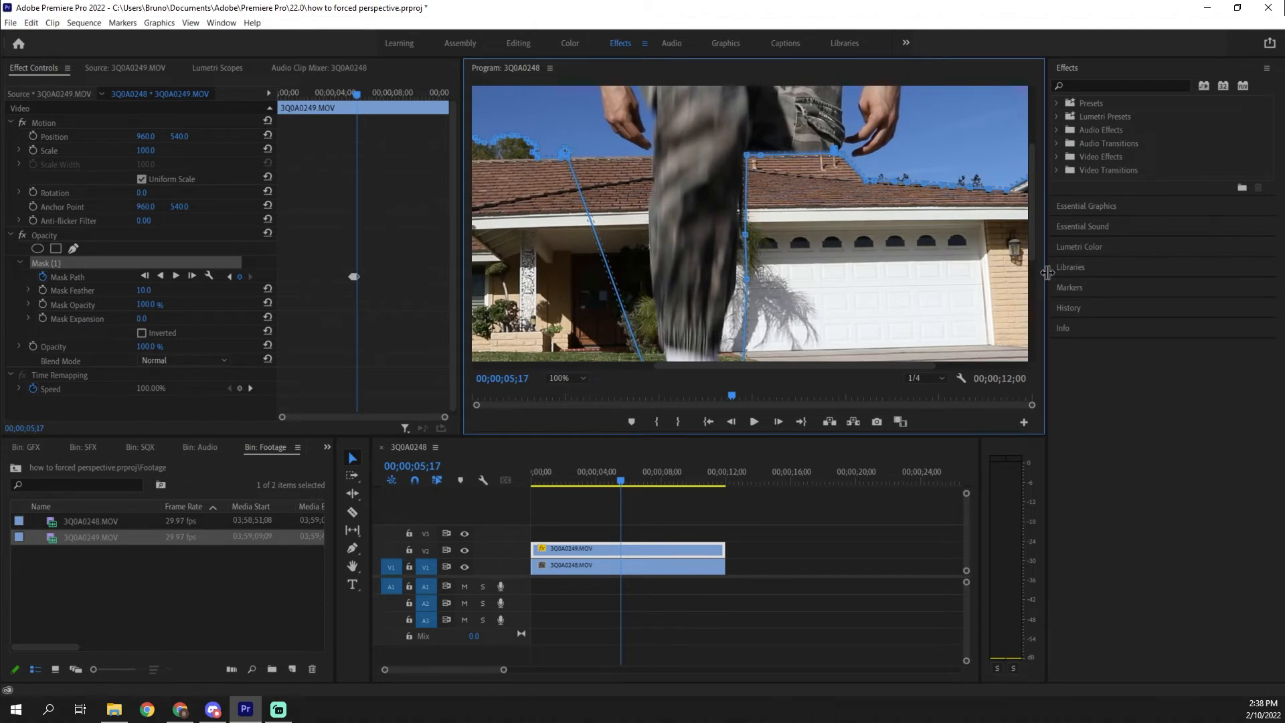
mouse_move(998, 215)
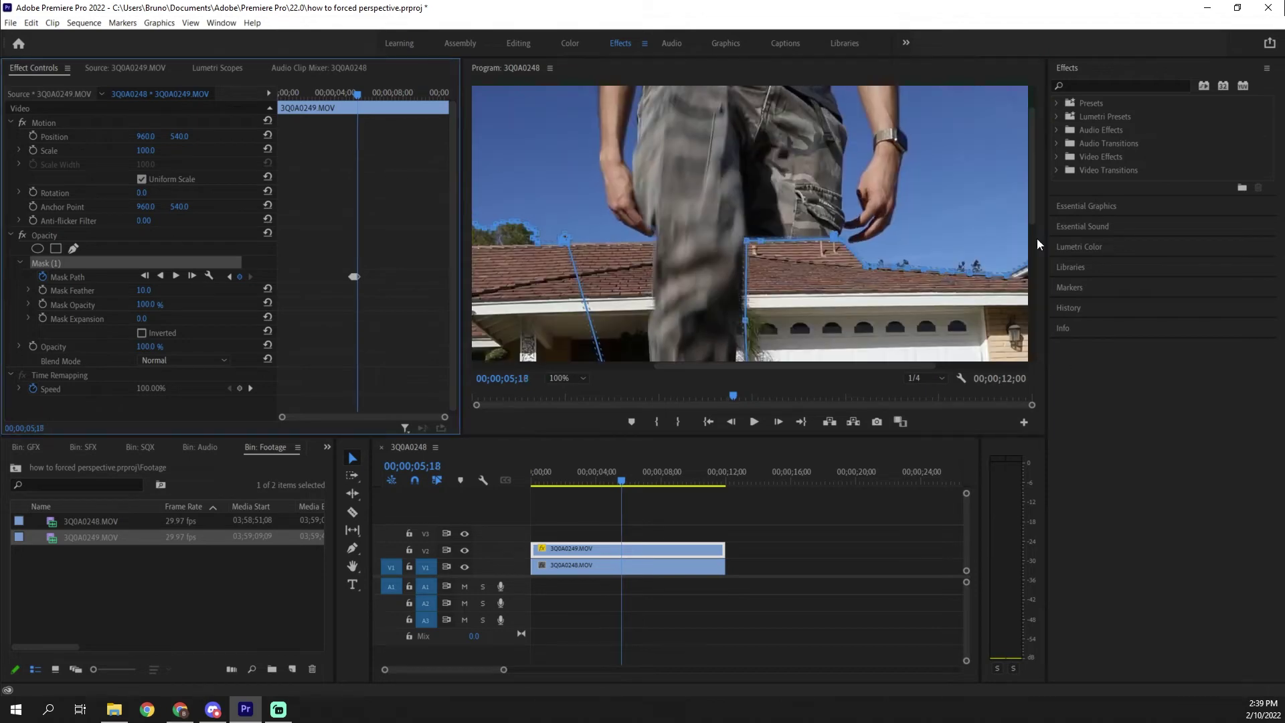
click(144, 275)
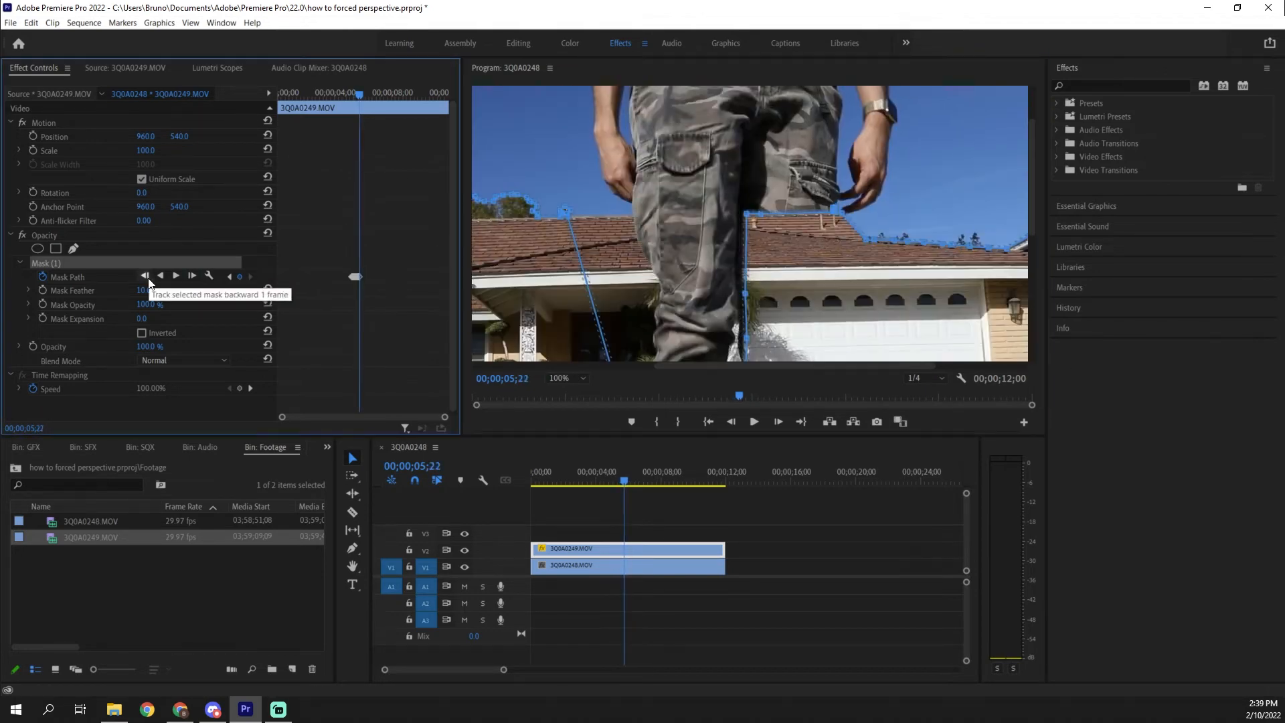
click(145, 275)
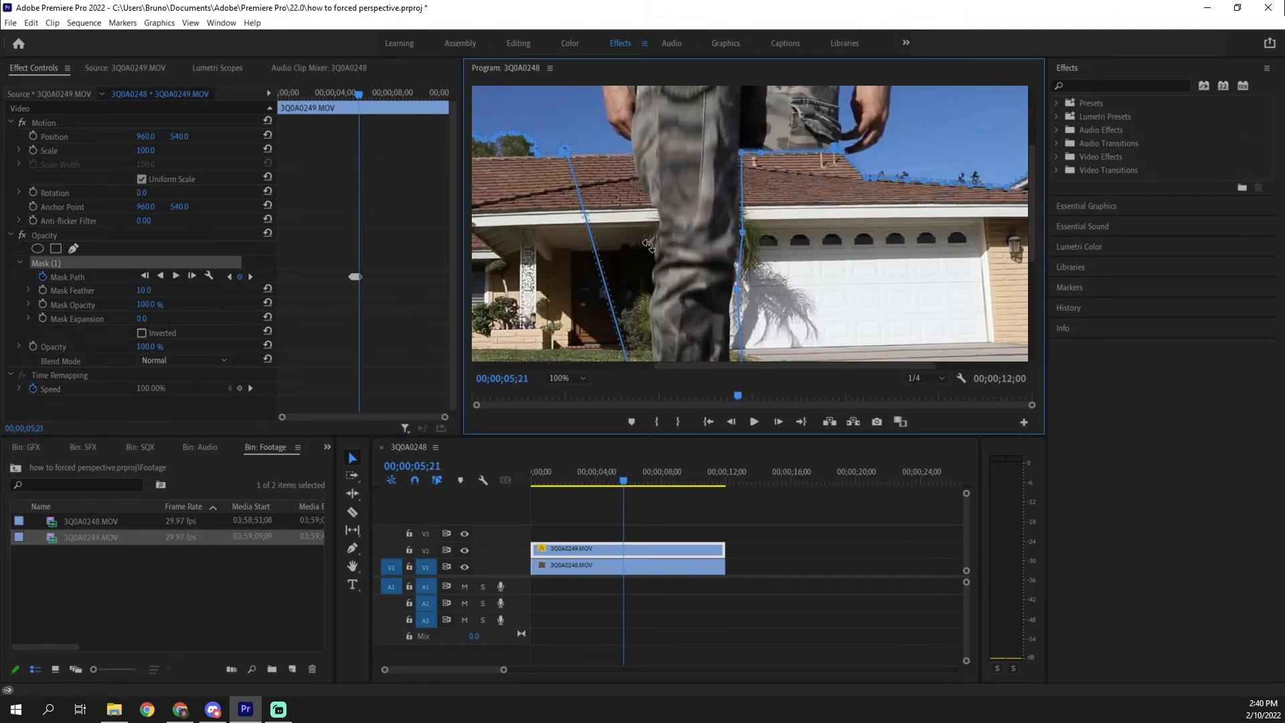
click(701, 512)
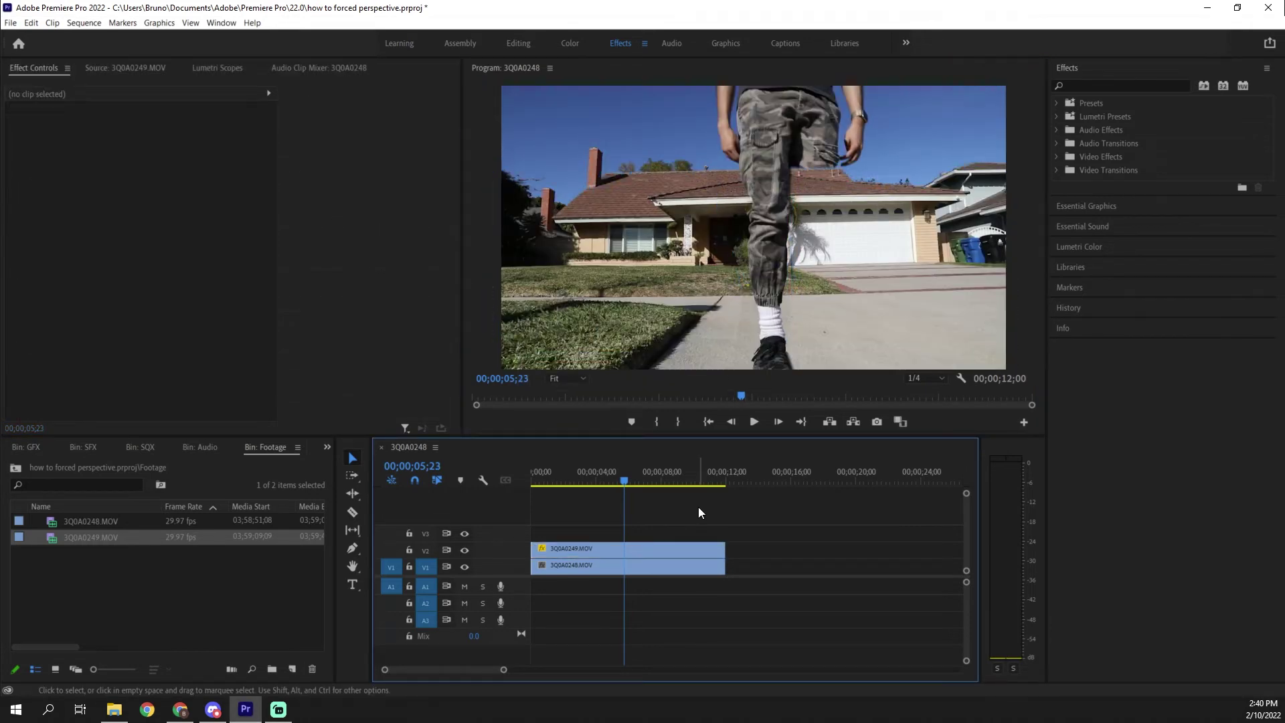
Save the project and scrub to about 00;00;06;05 to check the step-over.
key(ctrl+s)
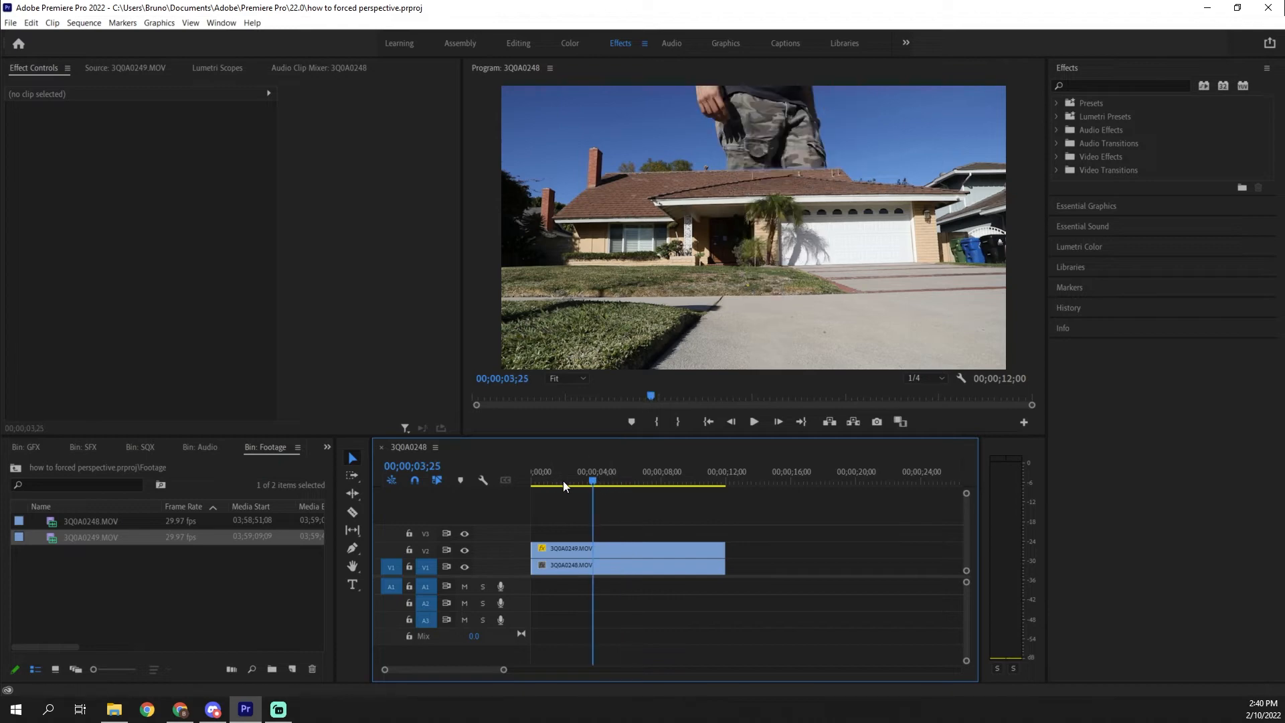
mouse_move(665, 514)
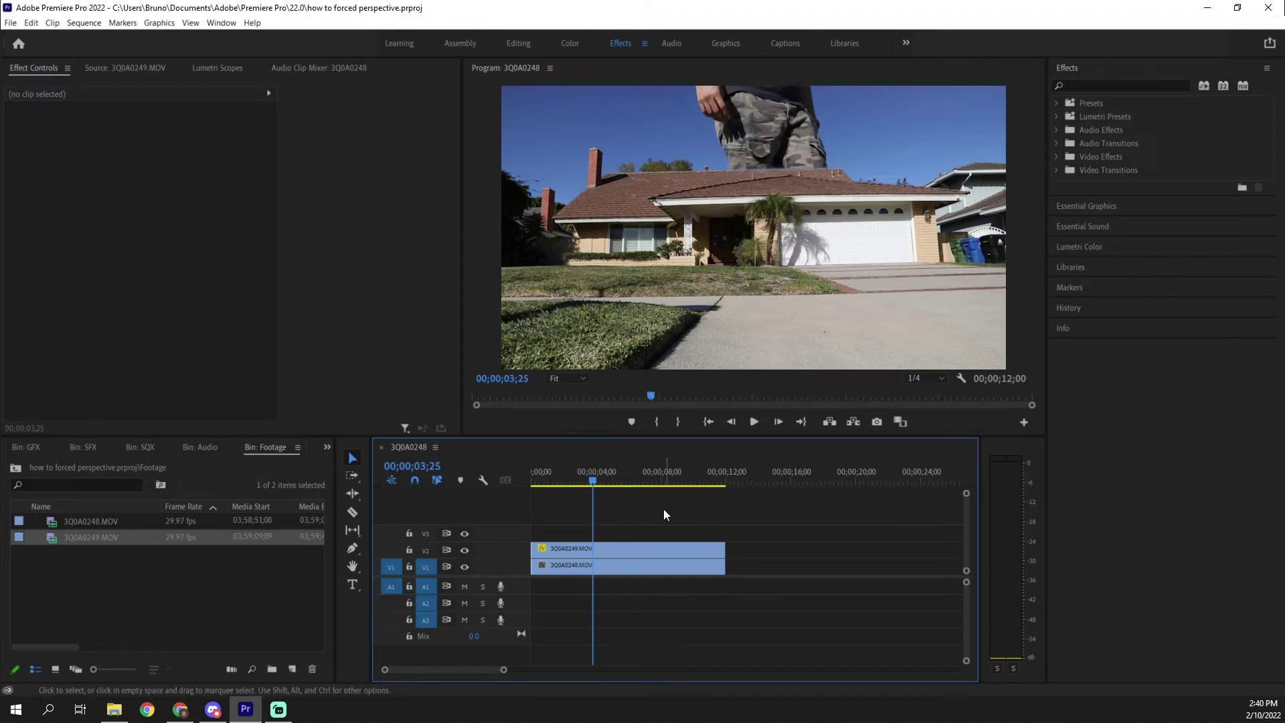
click(632, 471)
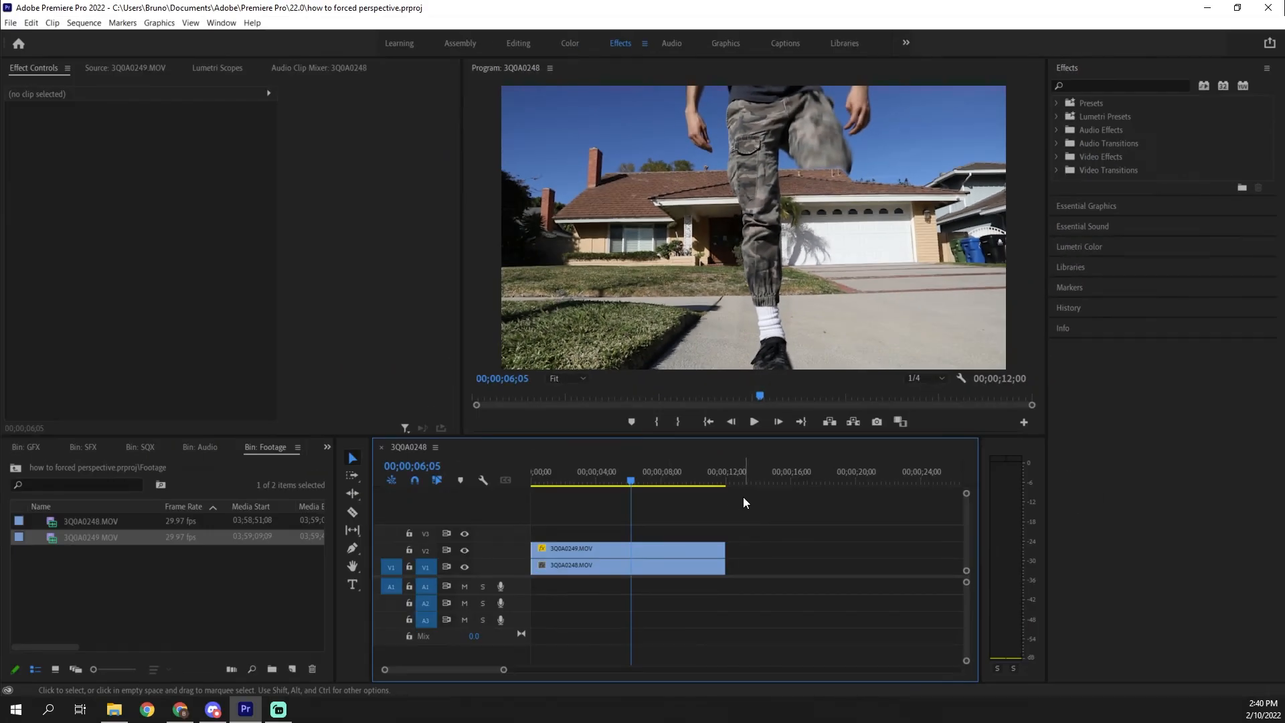
mouse_move(776, 195)
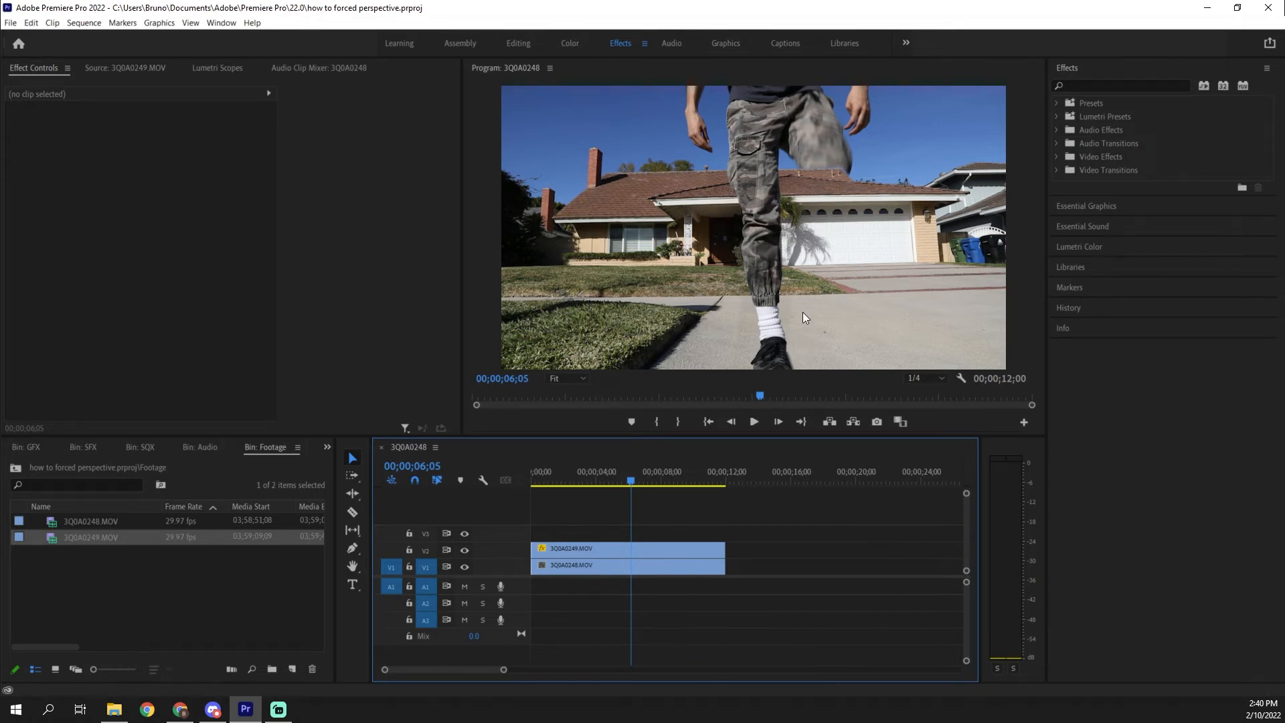
mouse_move(811, 163)
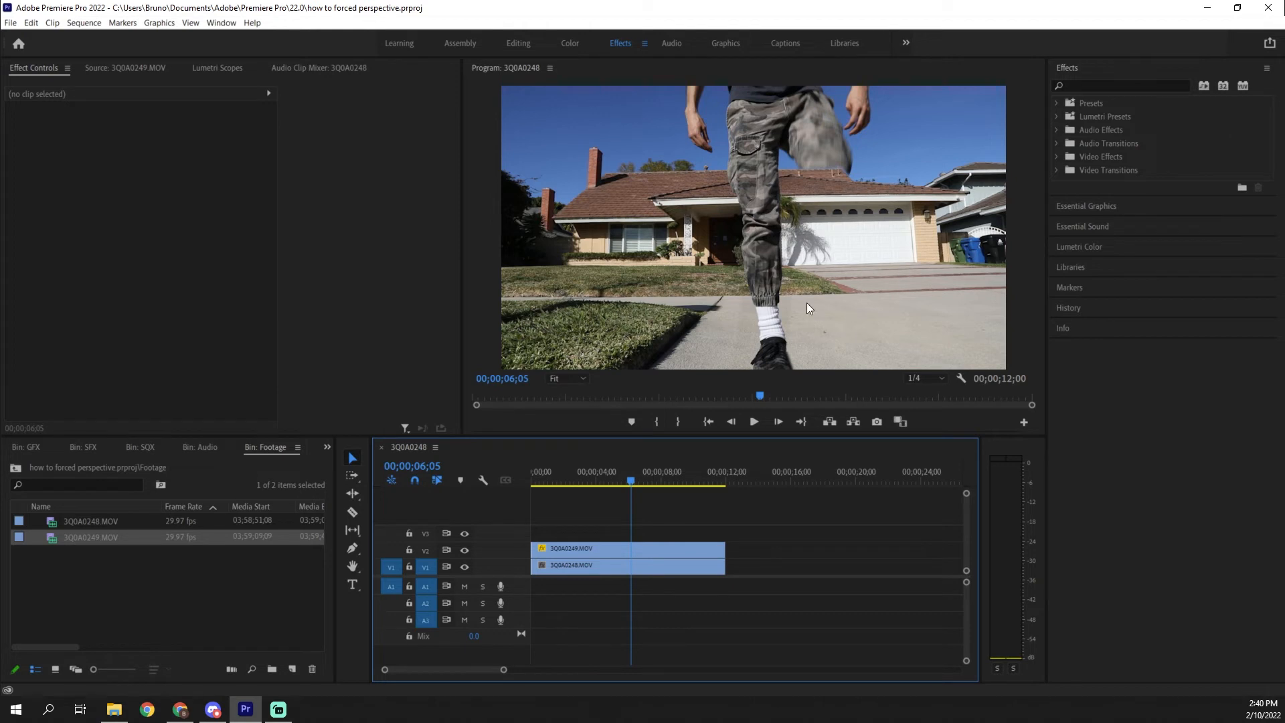
mouse_move(875, 329)
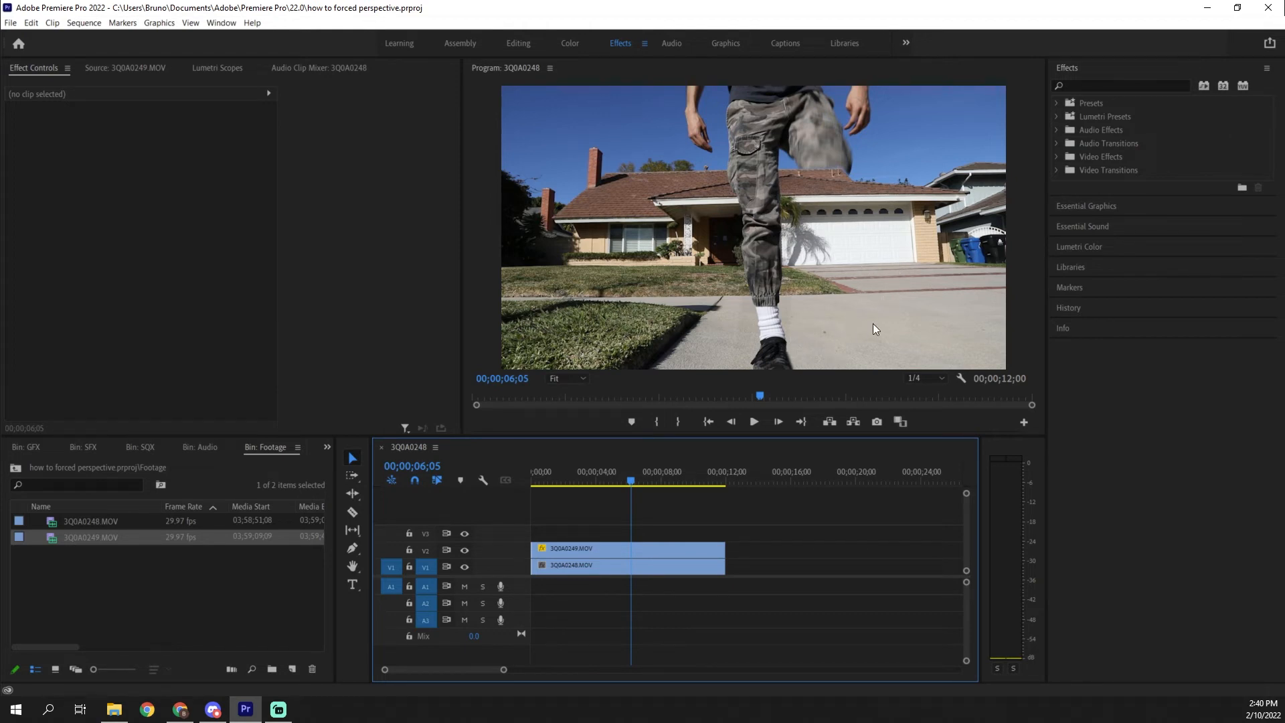
mouse_move(792, 322)
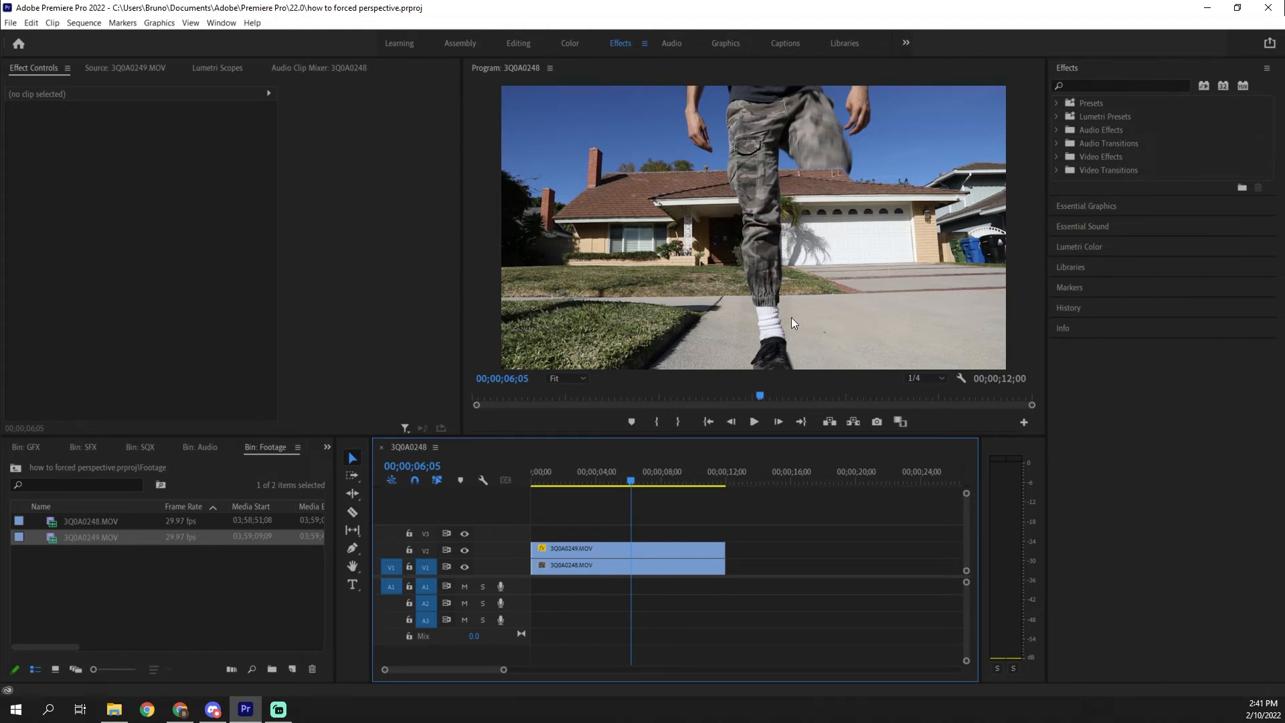
mouse_move(807, 225)
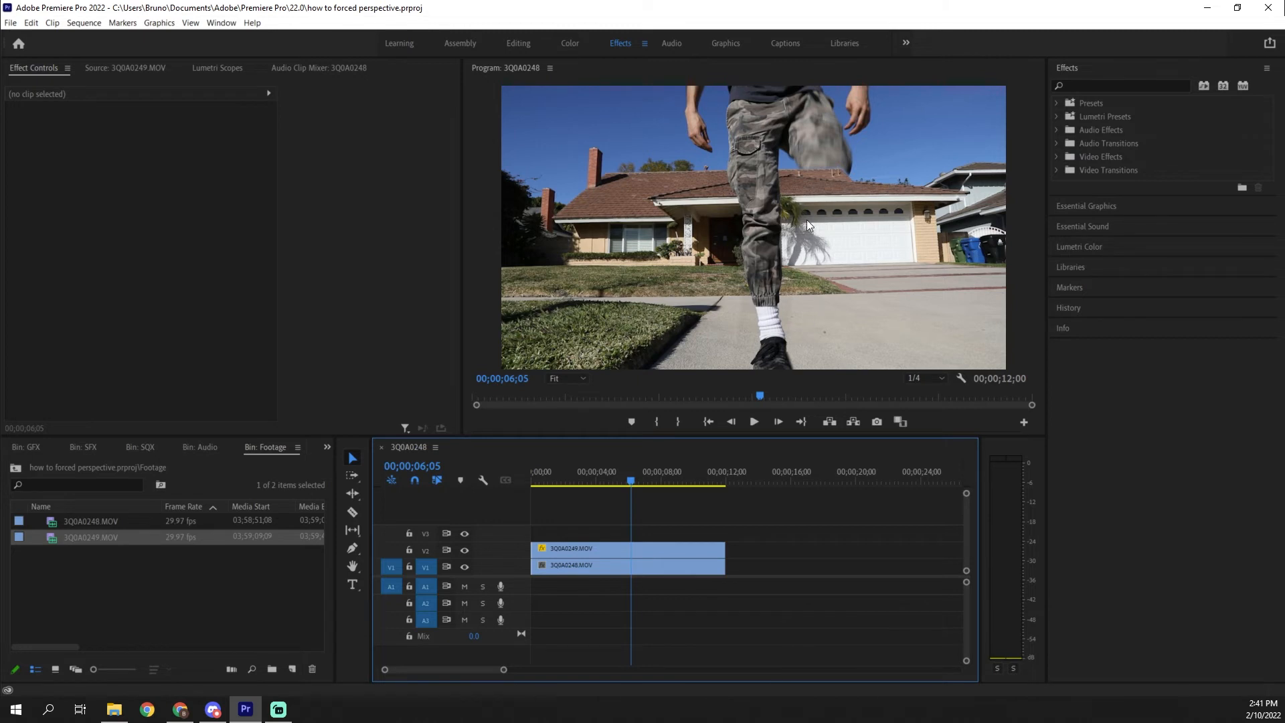
mouse_move(826, 204)
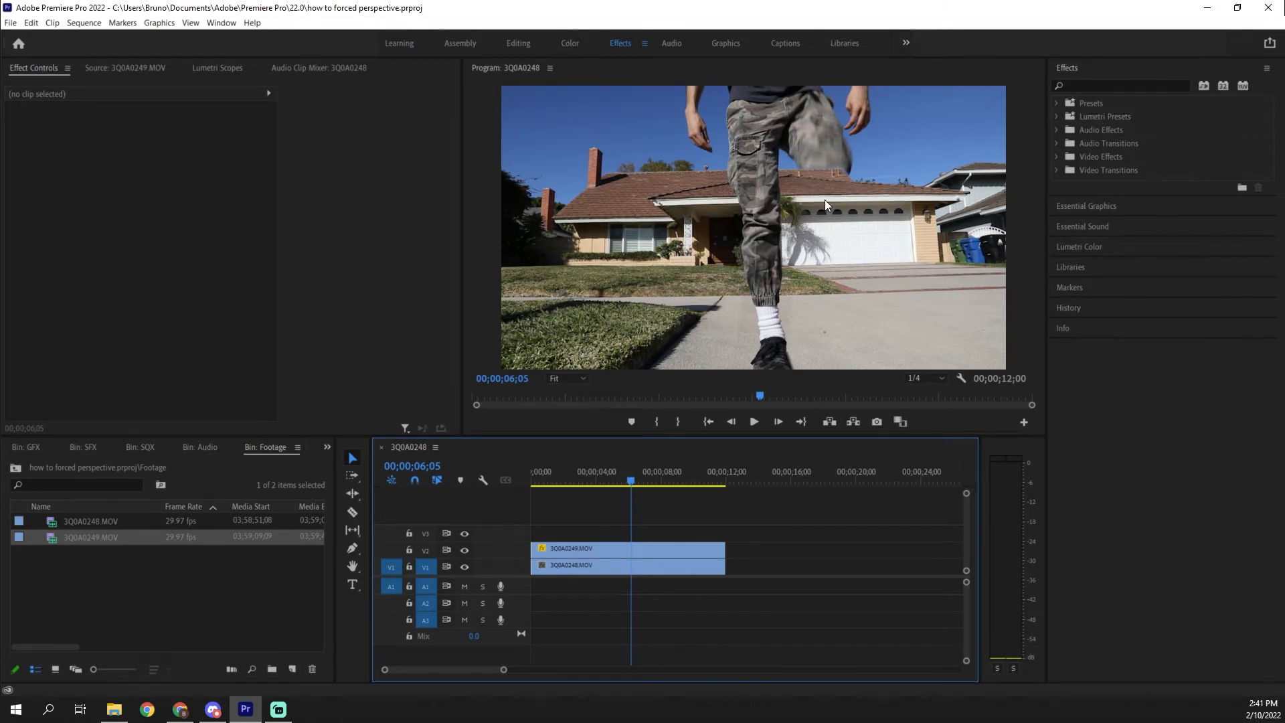
mouse_move(818, 375)
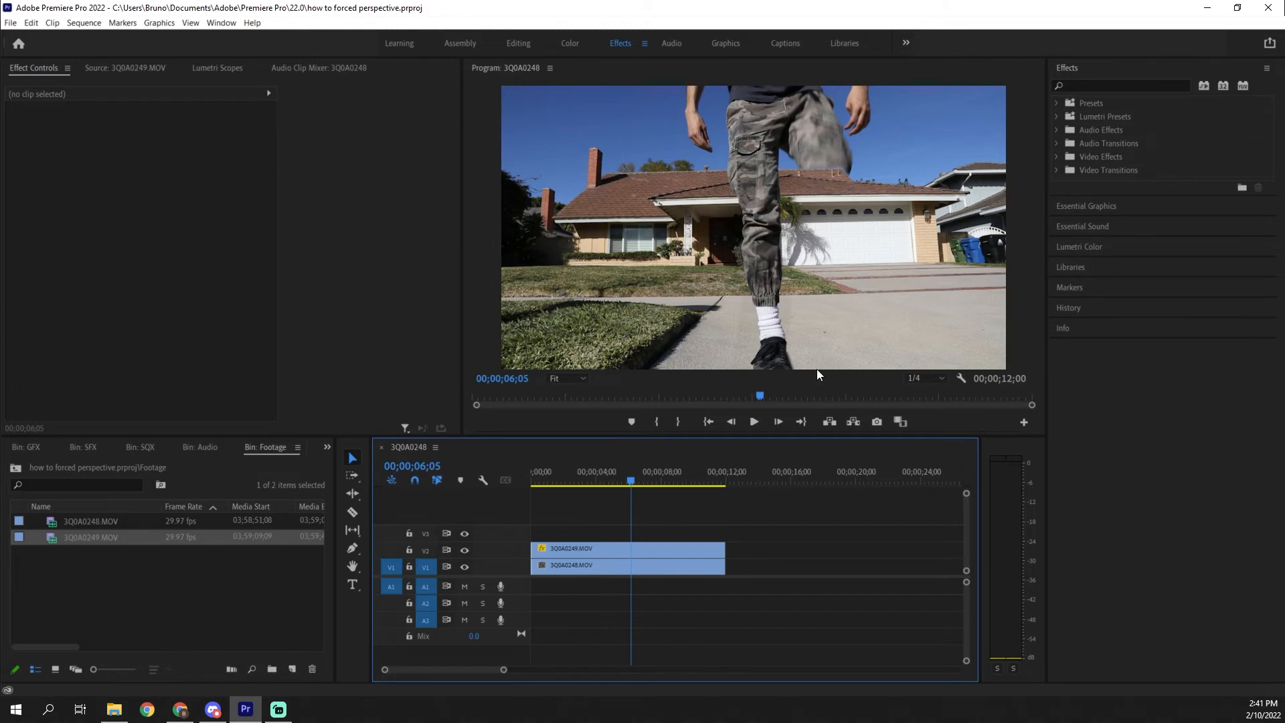
Reshape the V2 mask along the sidewalk at frame 6;25, then deselect.
click(627, 548)
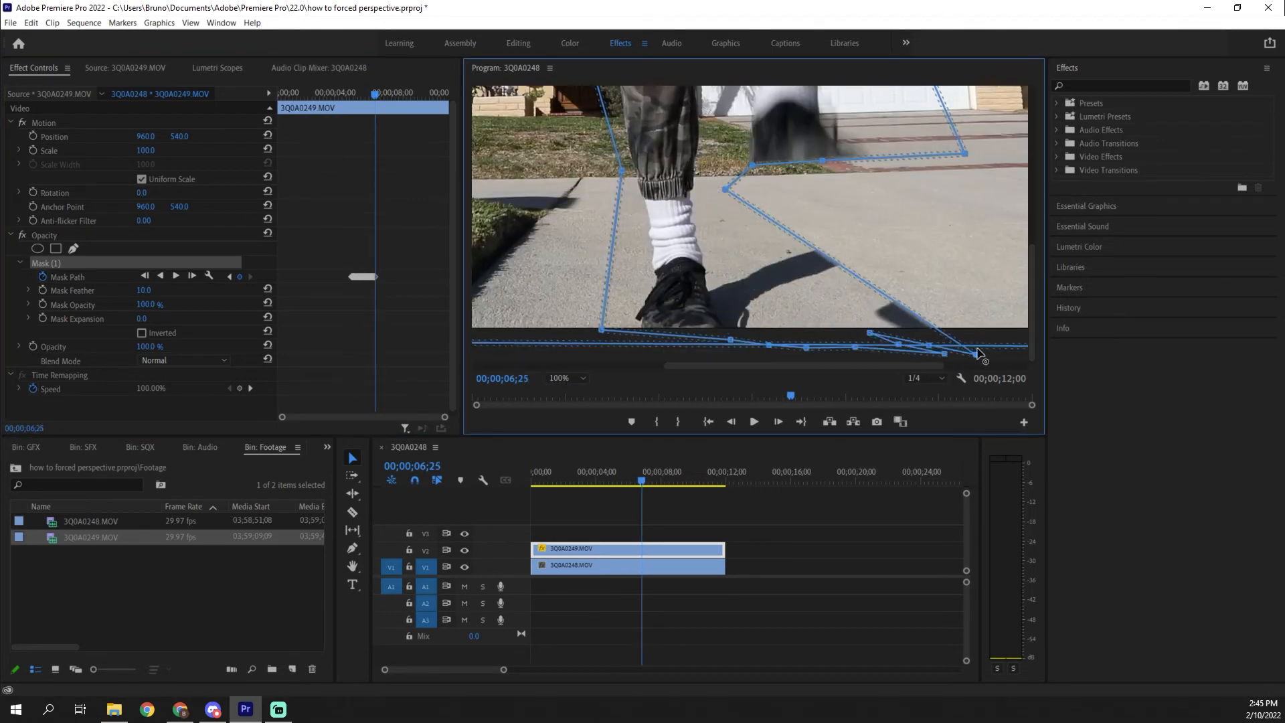
click(709, 526)
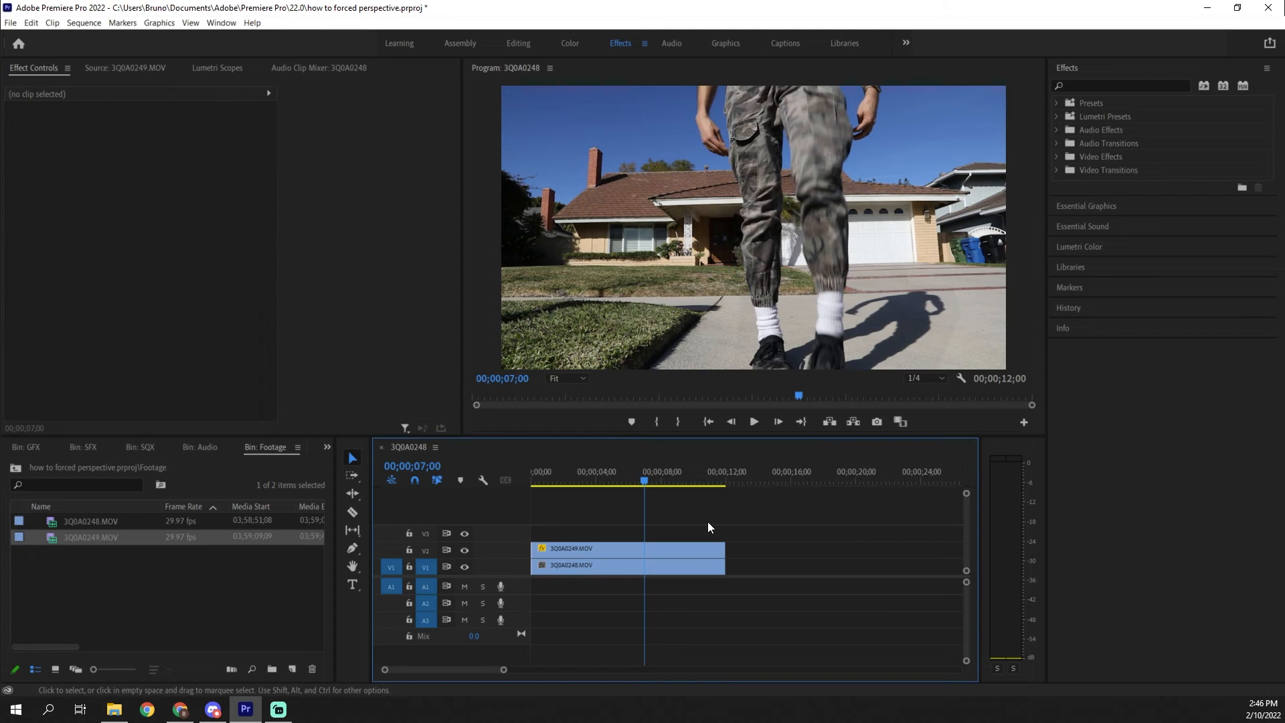
Select the V2 clean-plate clip to trim its end to about 00;00;07;00.
click(628, 549)
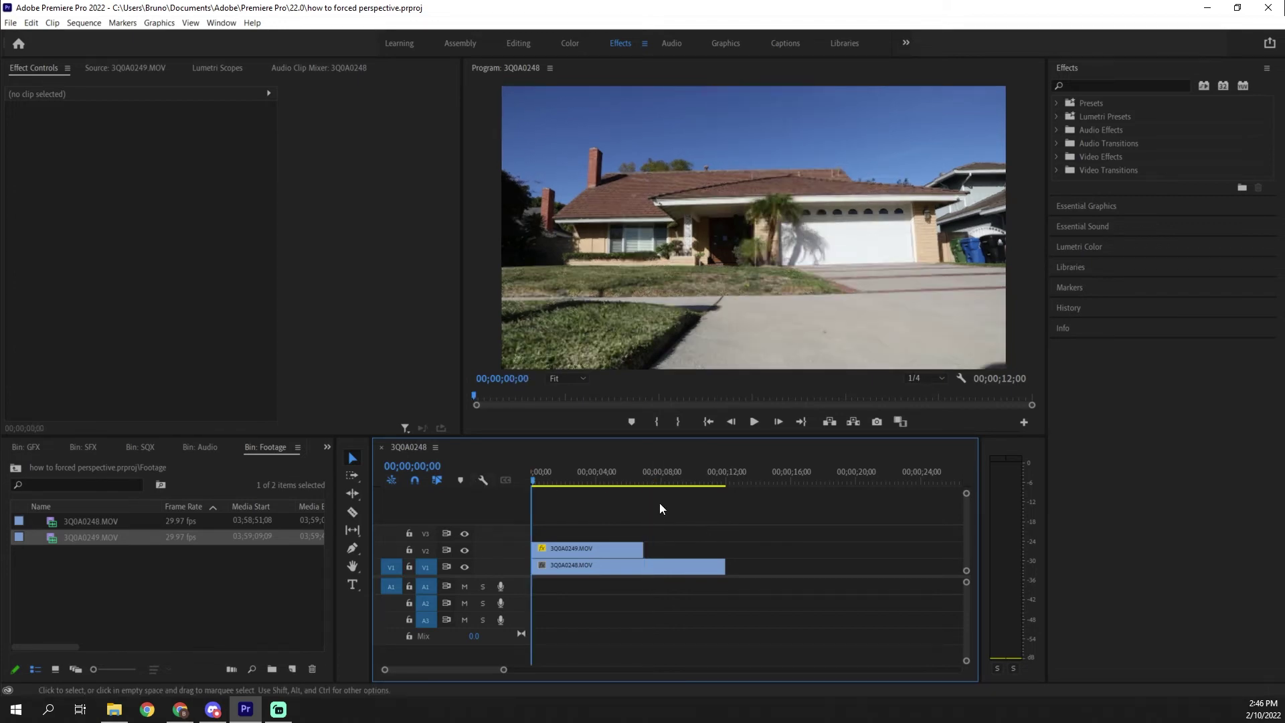
click(725, 481)
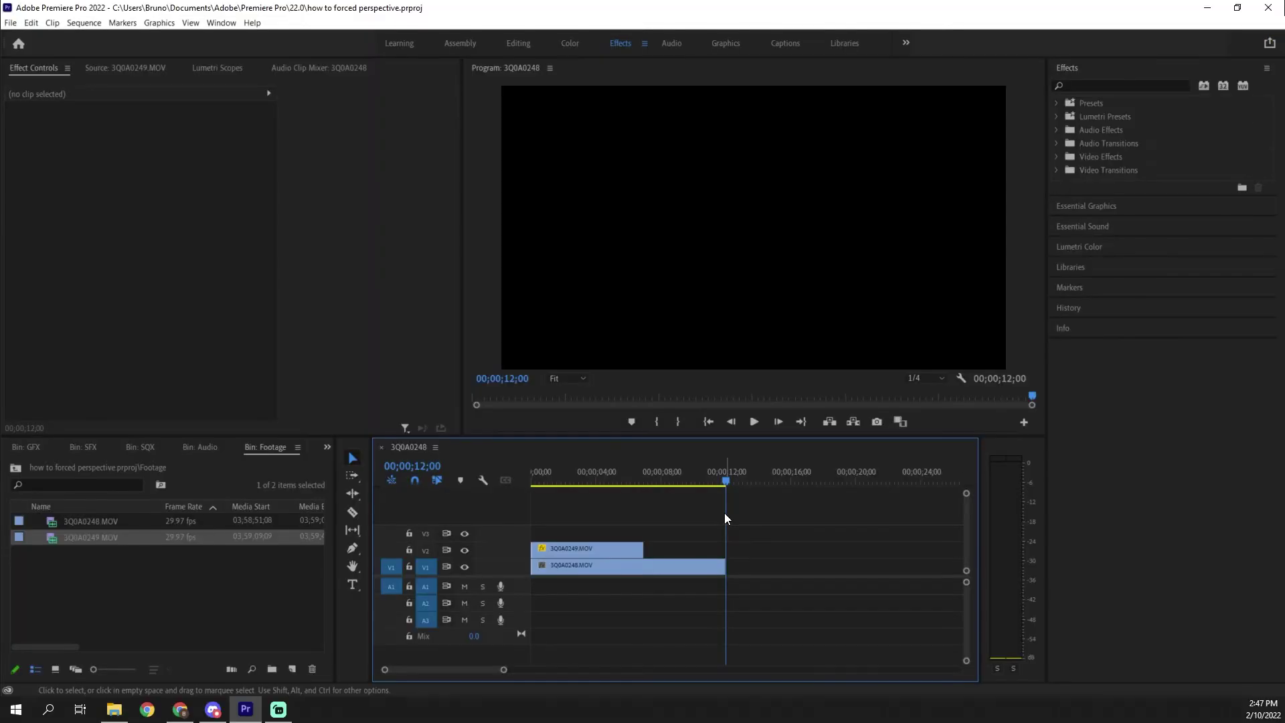
click(641, 483)
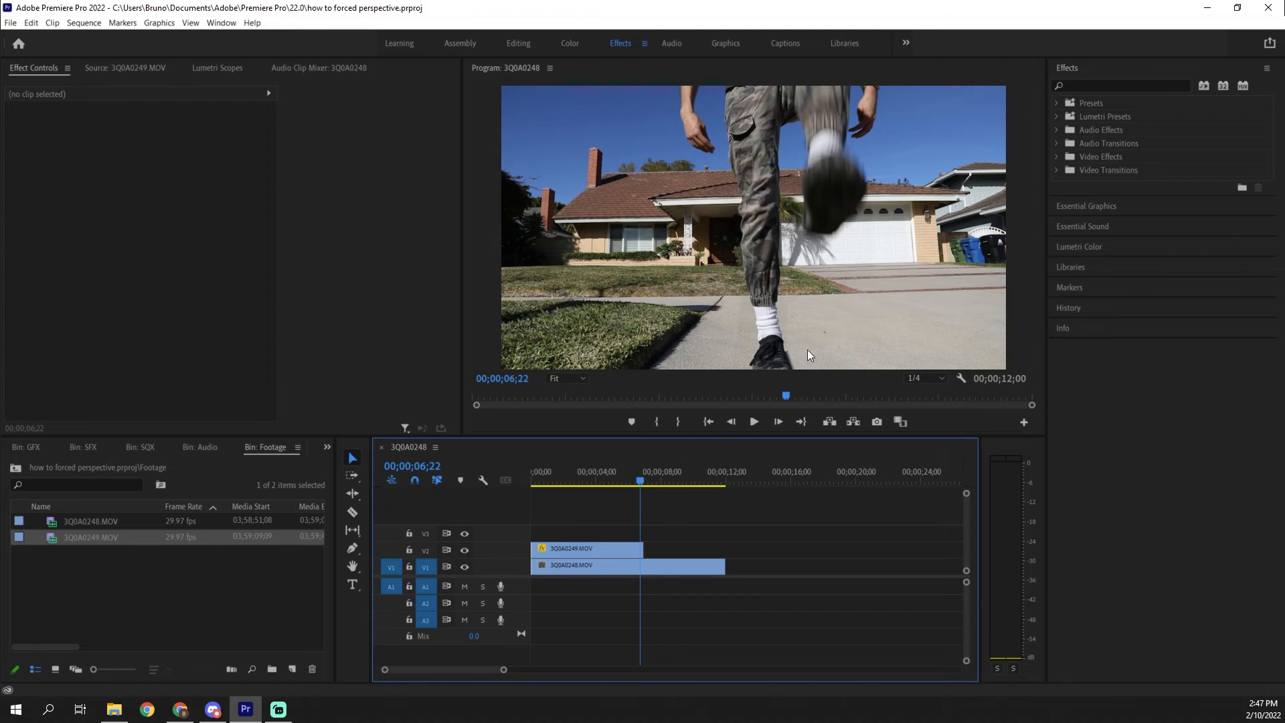
click(641, 482)
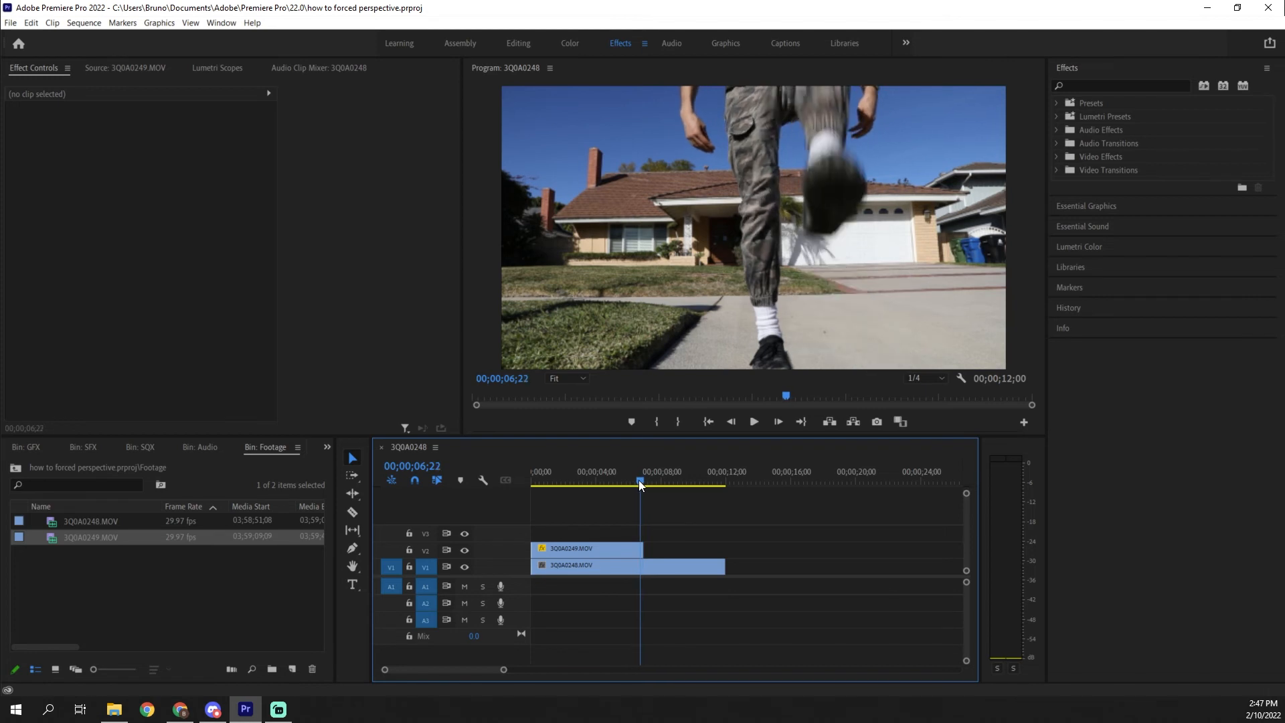
click(647, 482)
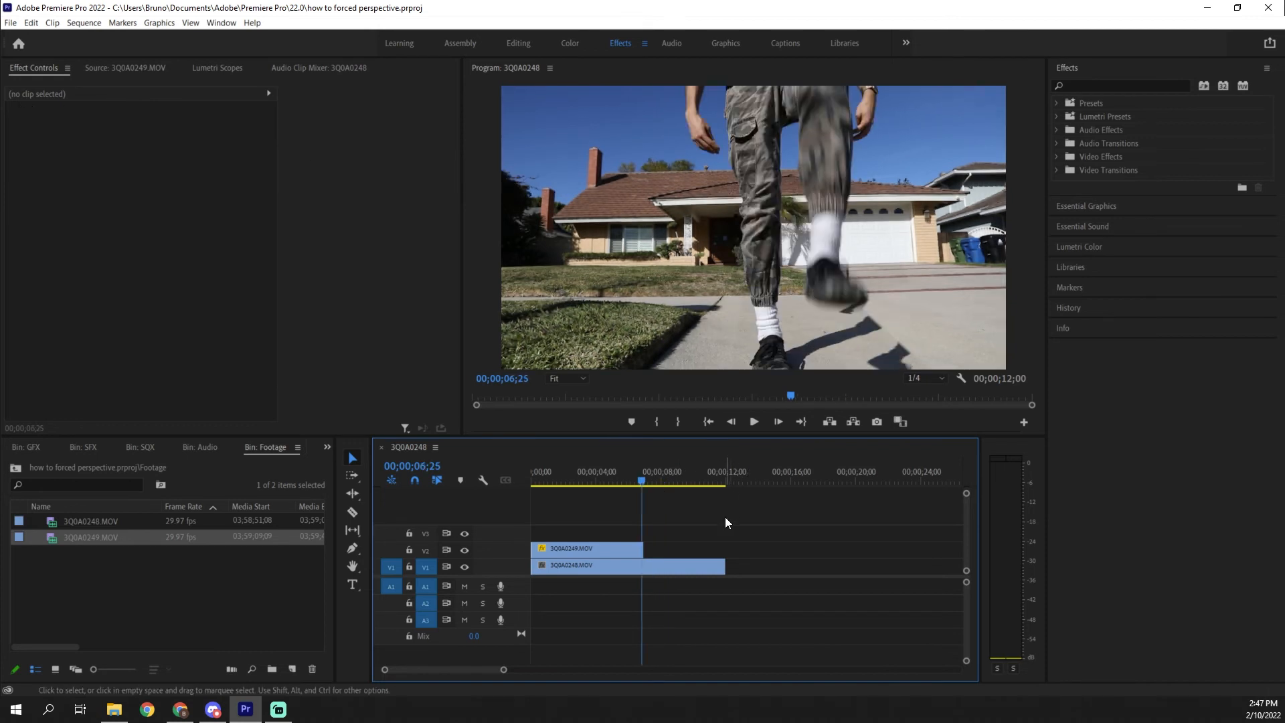
mouse_move(756, 435)
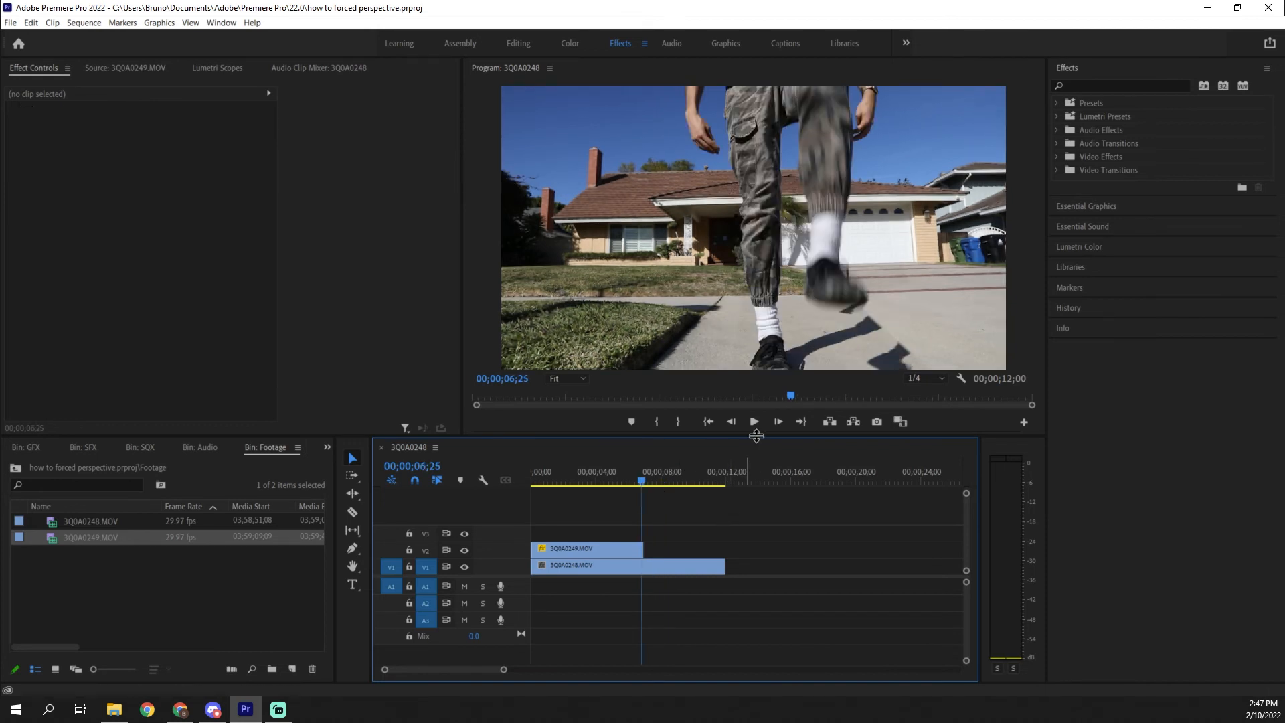
mouse_move(755, 438)
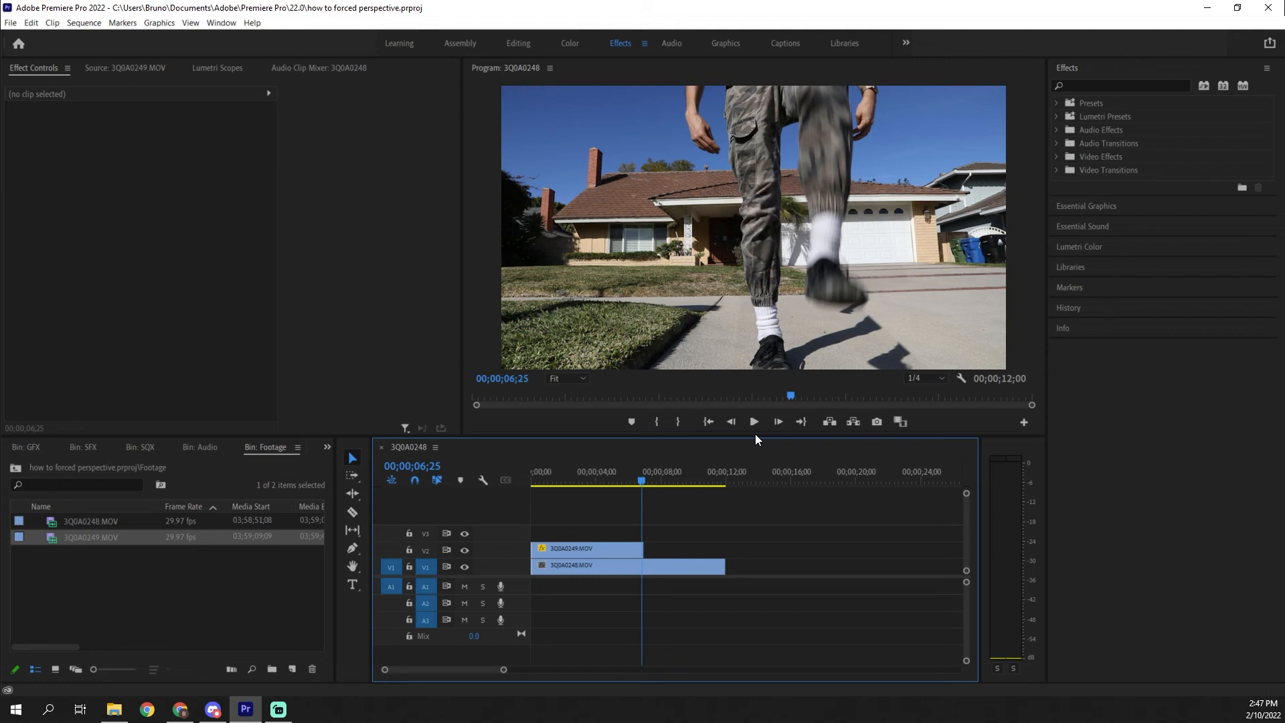
mouse_move(711, 520)
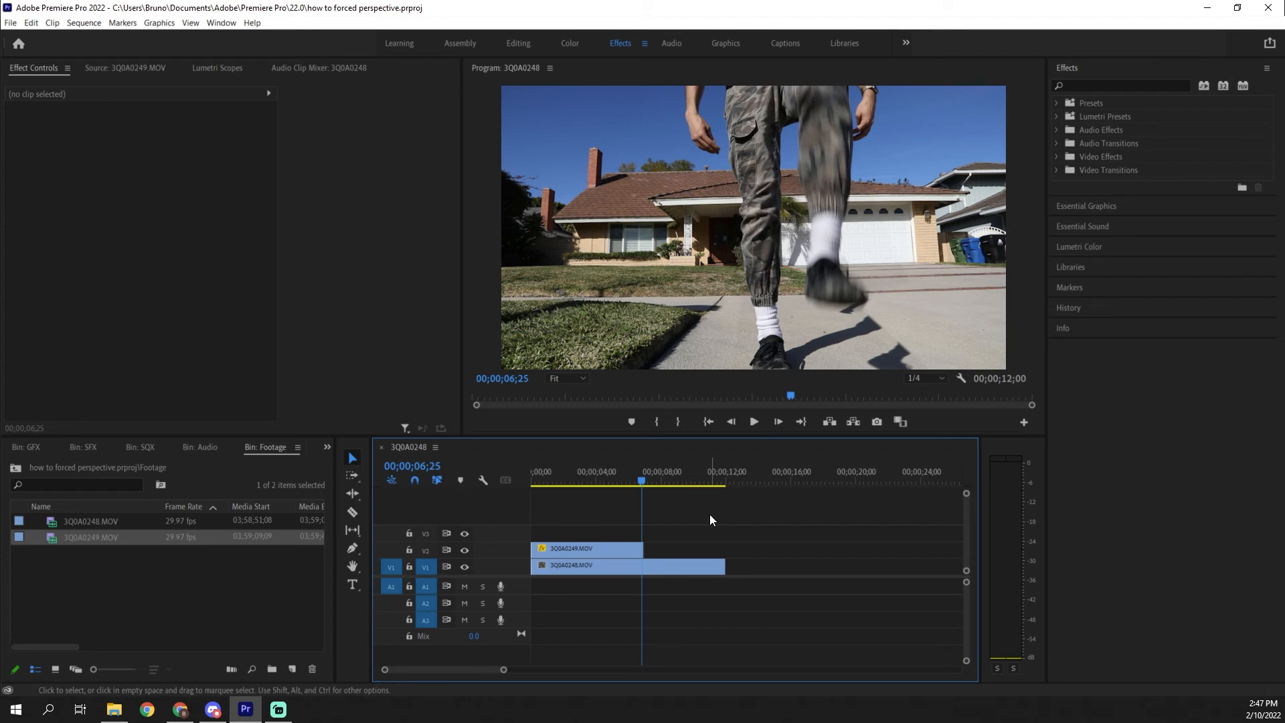
mouse_move(709, 524)
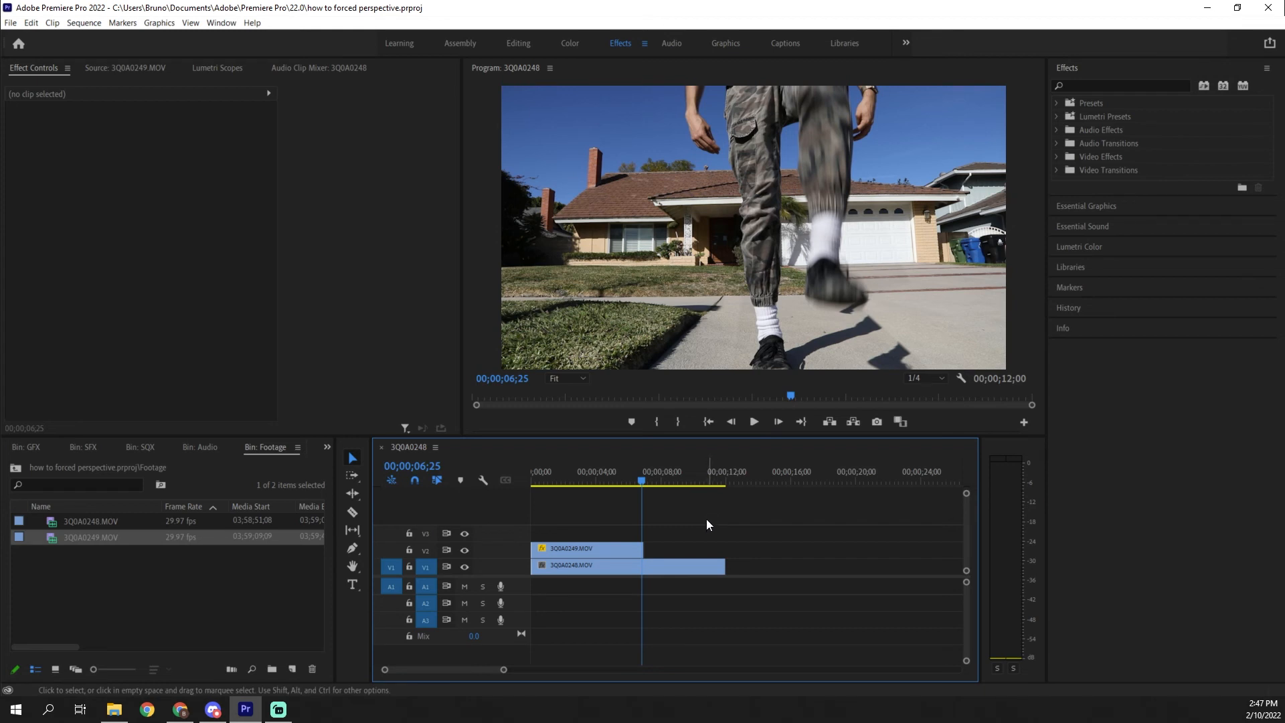